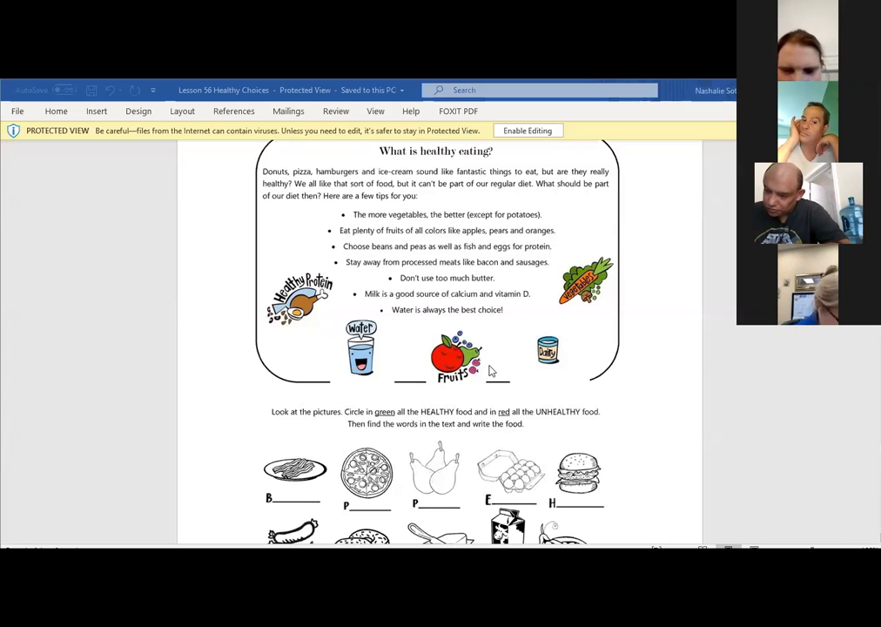
mouse_move(627, 387)
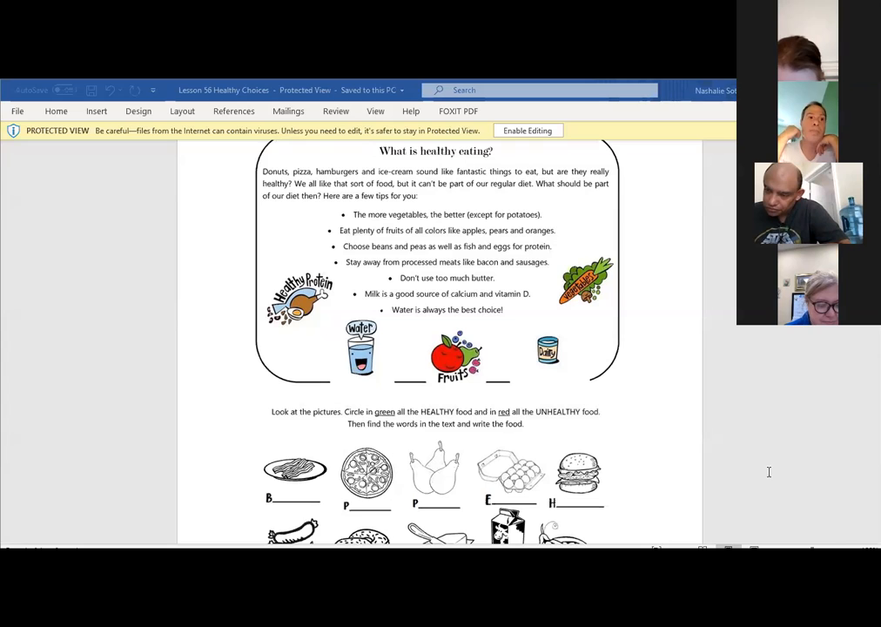
mouse_move(644, 209)
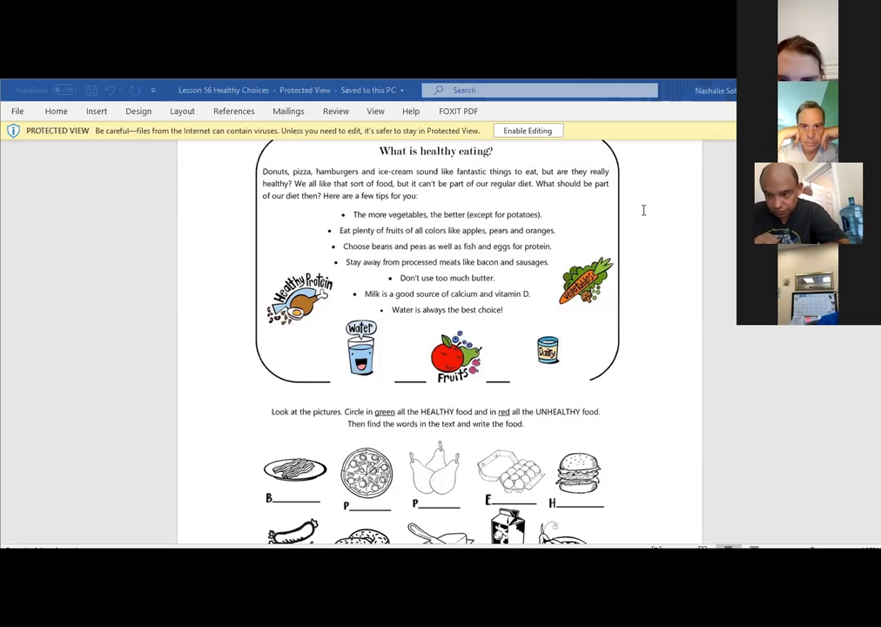
scroll("down", 3)
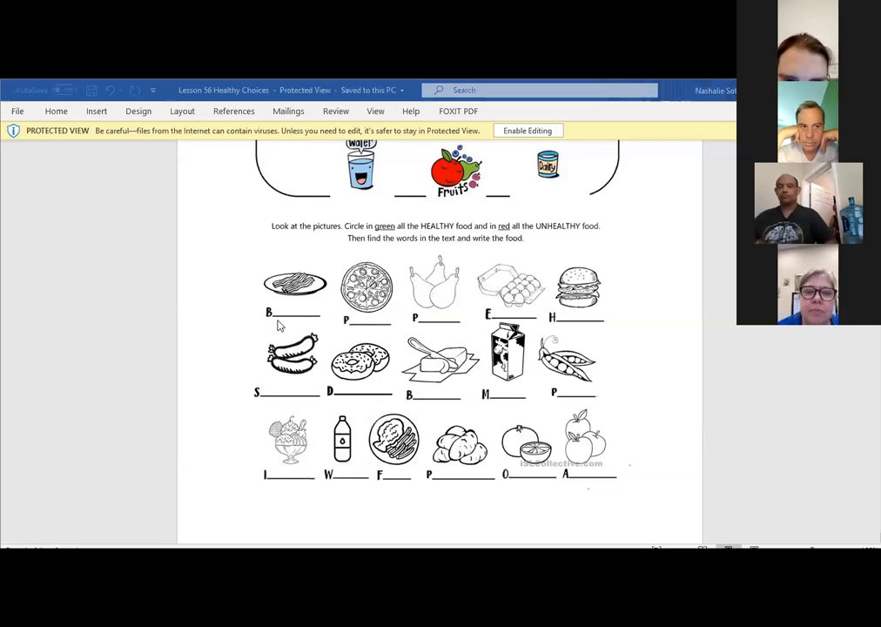
mouse_move(261, 334)
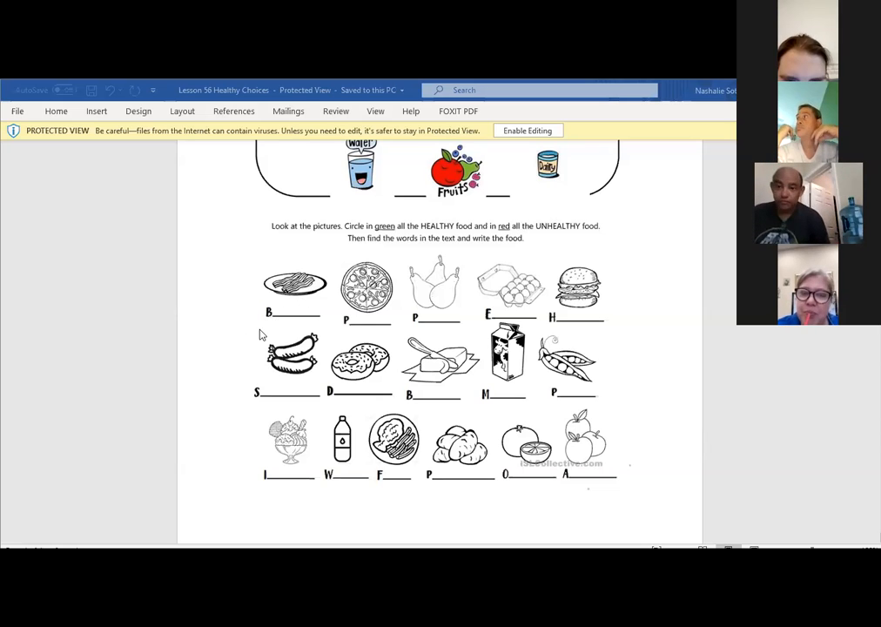
mouse_move(279, 315)
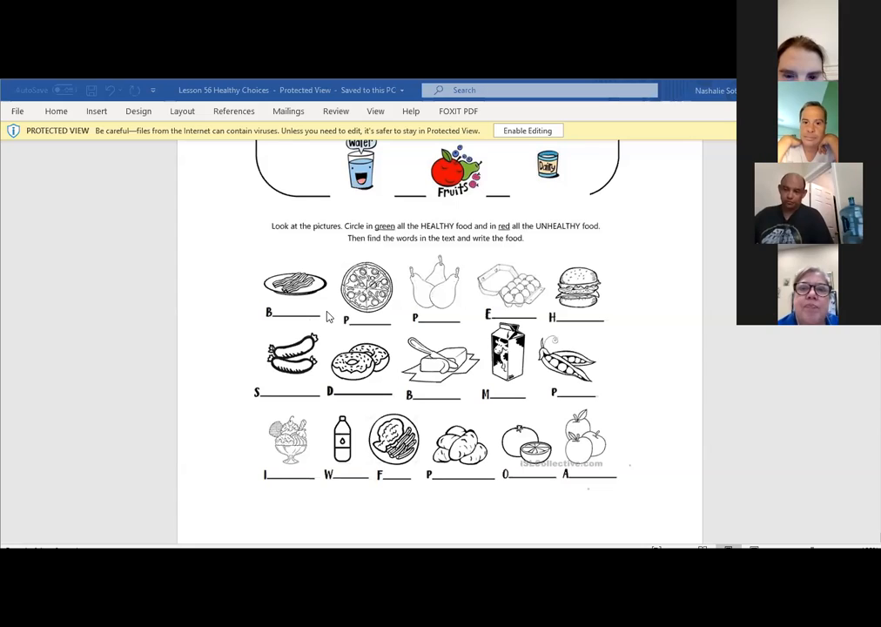
mouse_move(320, 317)
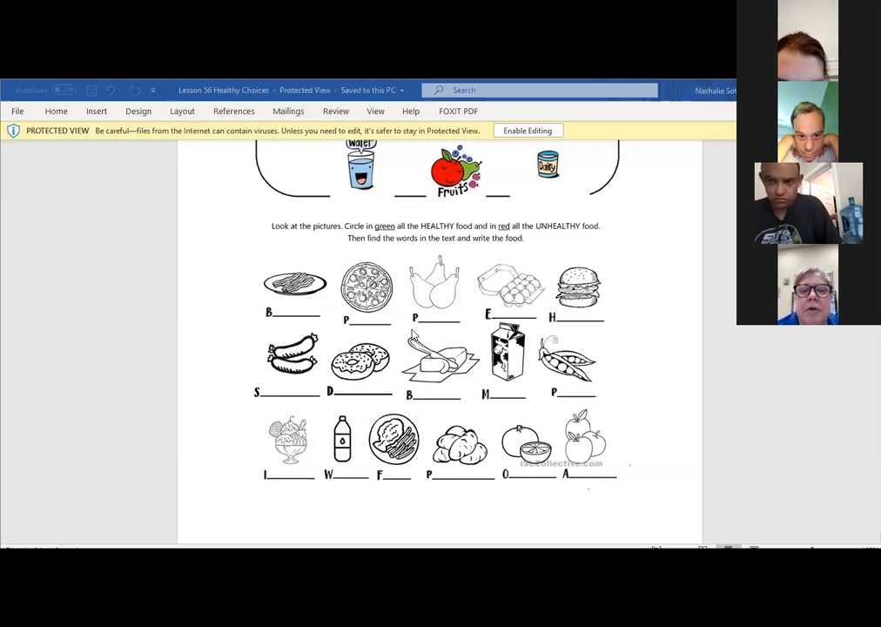
mouse_move(418, 335)
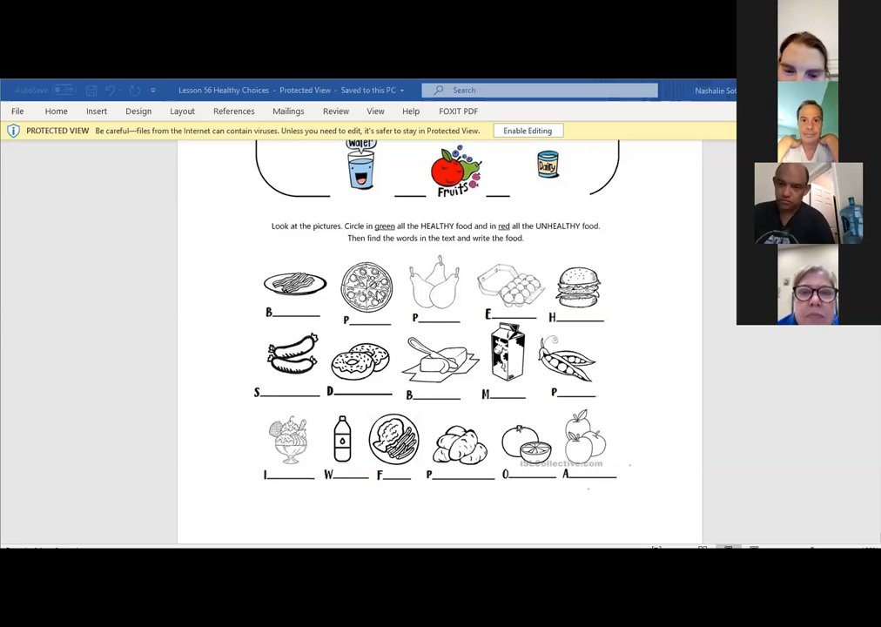
mouse_move(387, 254)
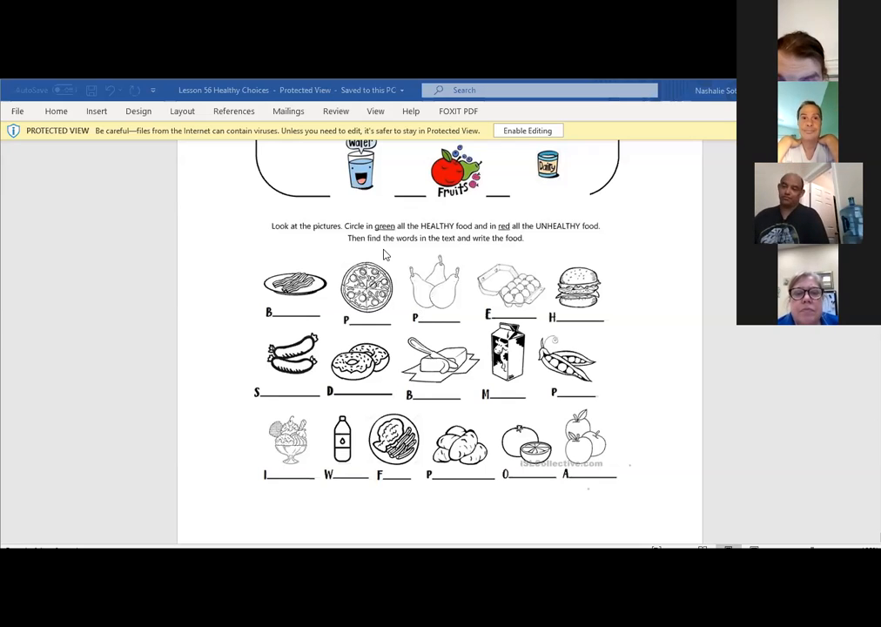
mouse_move(386, 290)
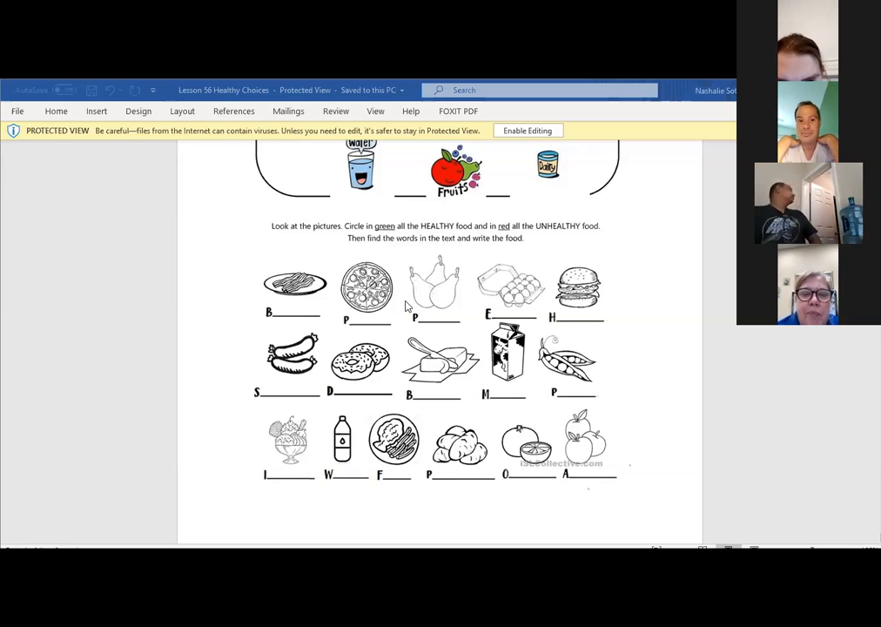
mouse_move(421, 314)
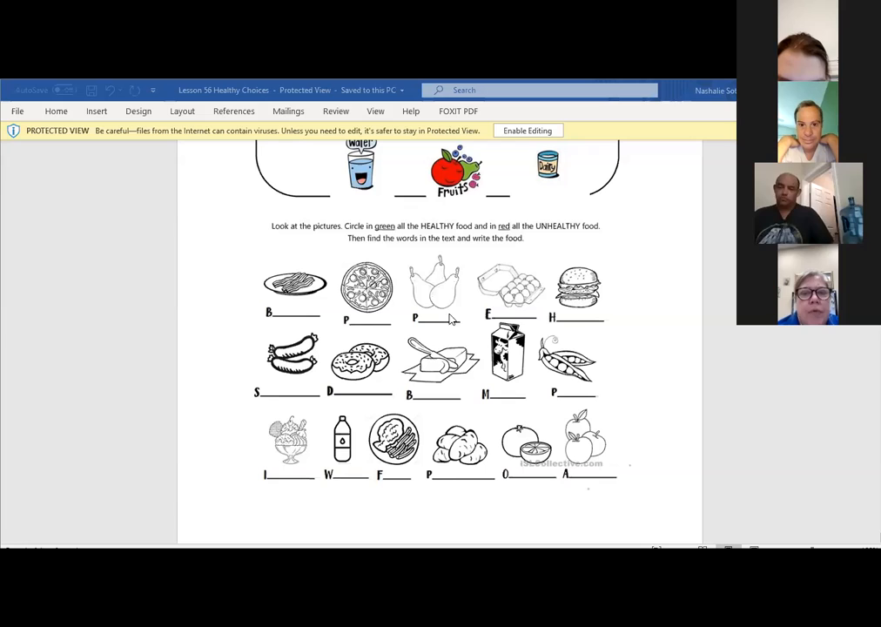
mouse_move(436, 299)
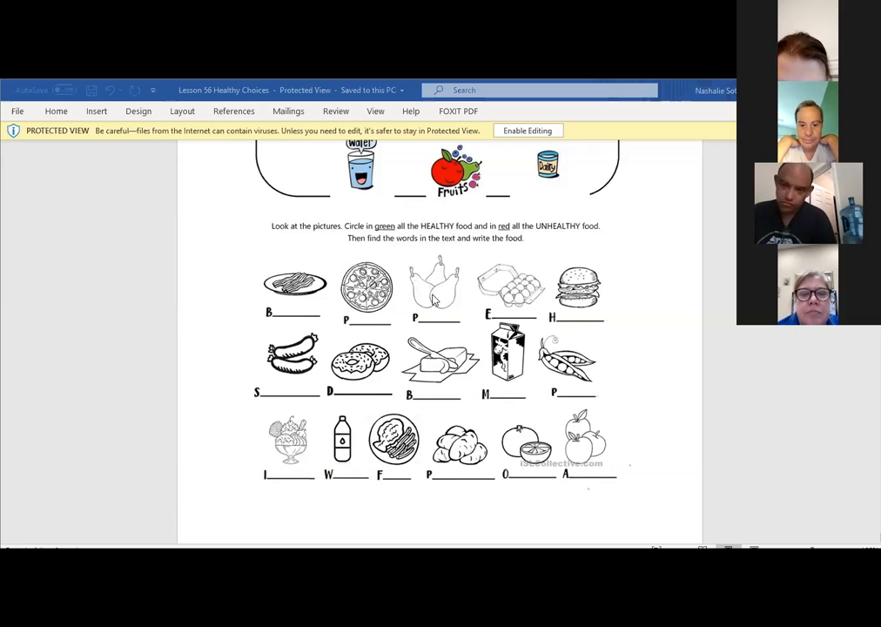
mouse_move(427, 341)
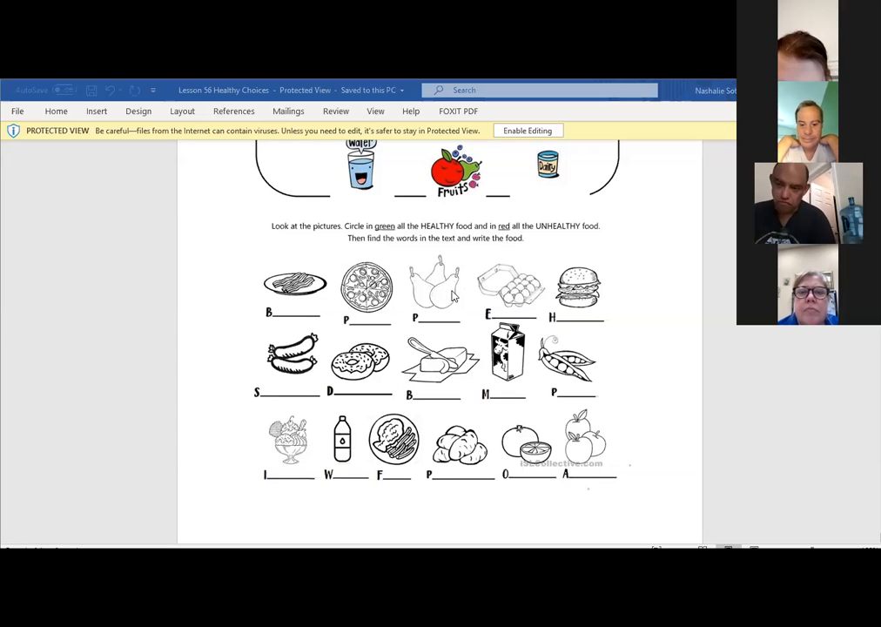
mouse_move(427, 299)
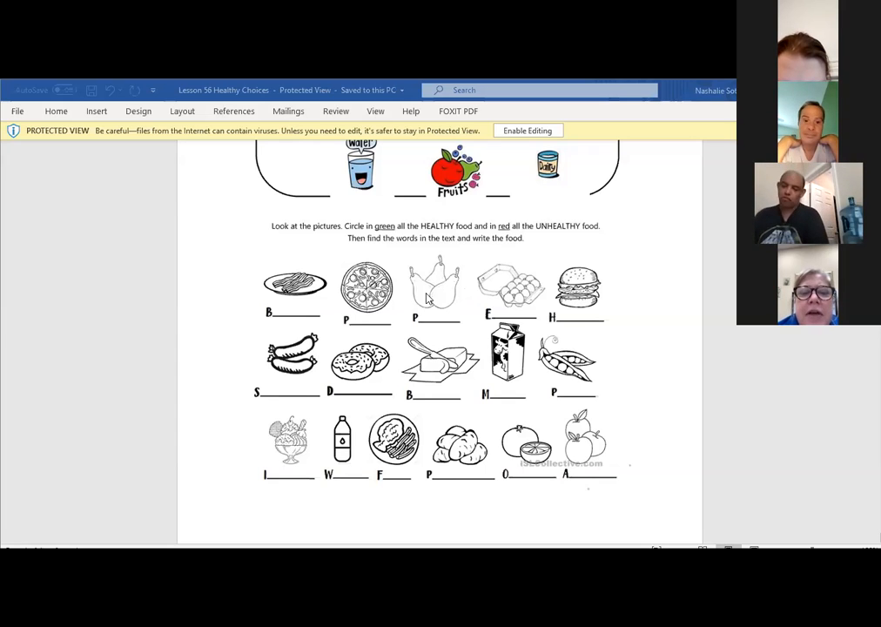
mouse_move(444, 331)
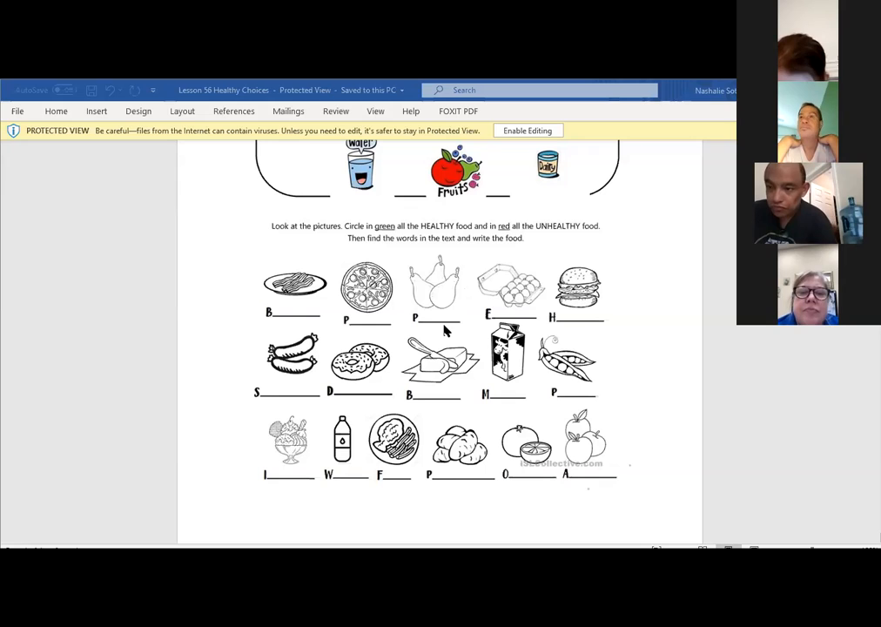
mouse_move(427, 313)
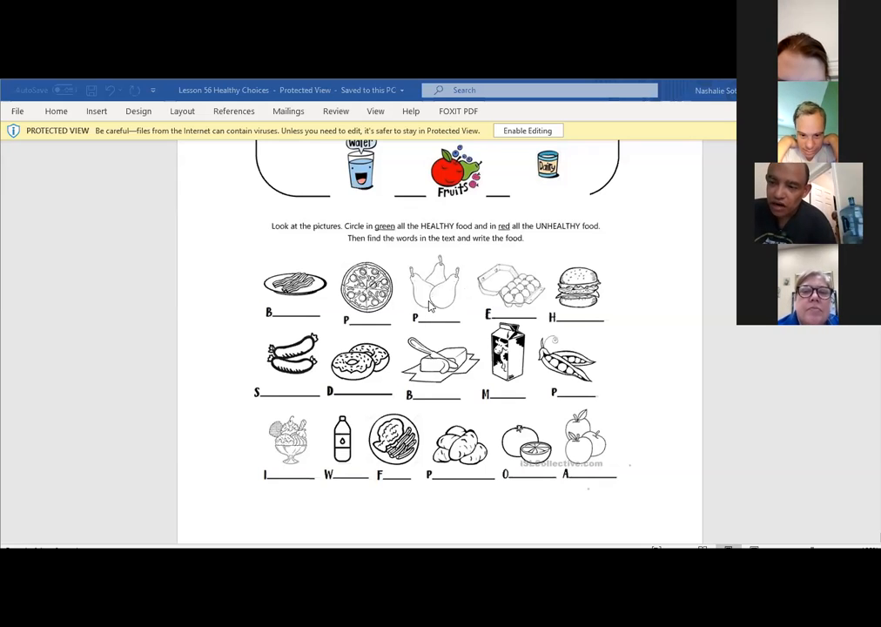
mouse_move(435, 310)
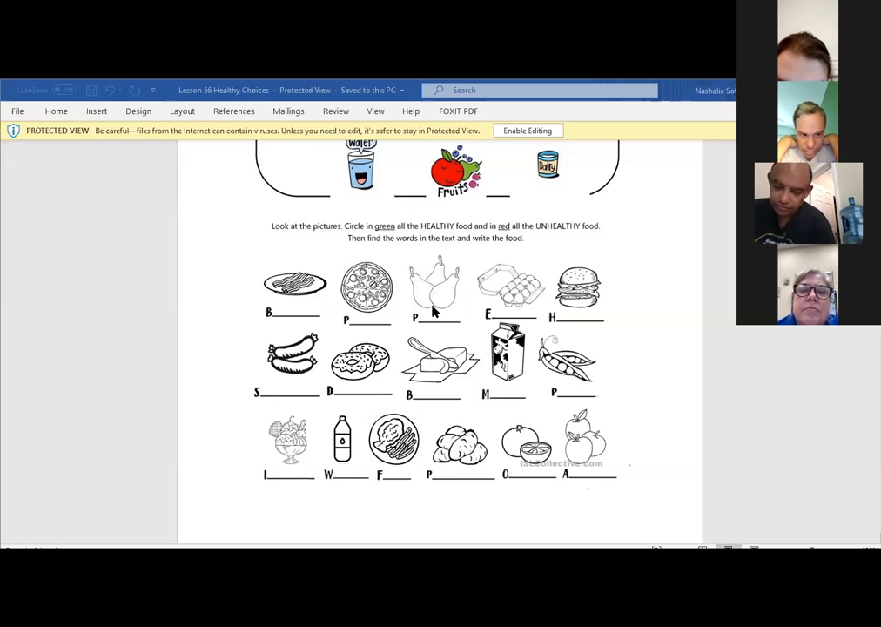
mouse_move(451, 303)
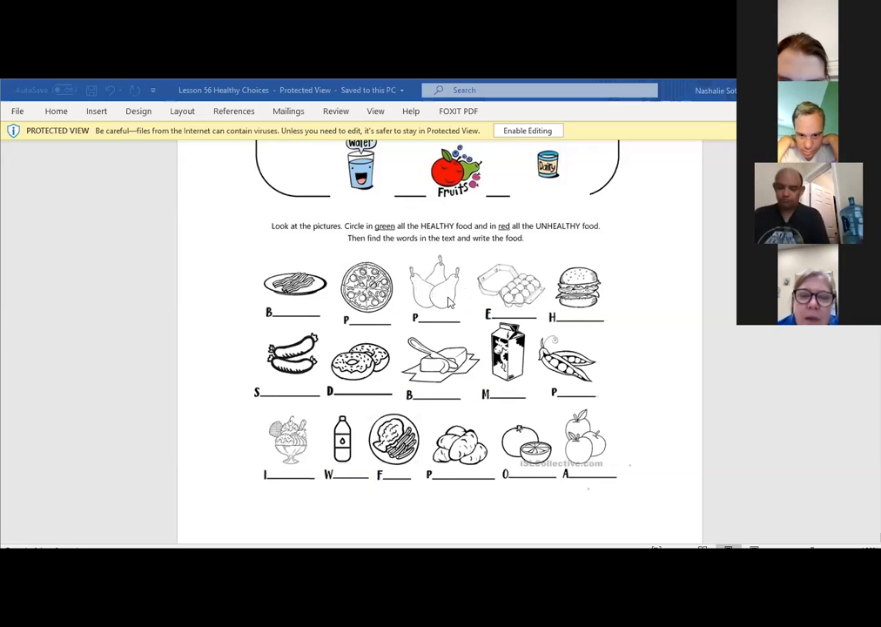
mouse_move(531, 303)
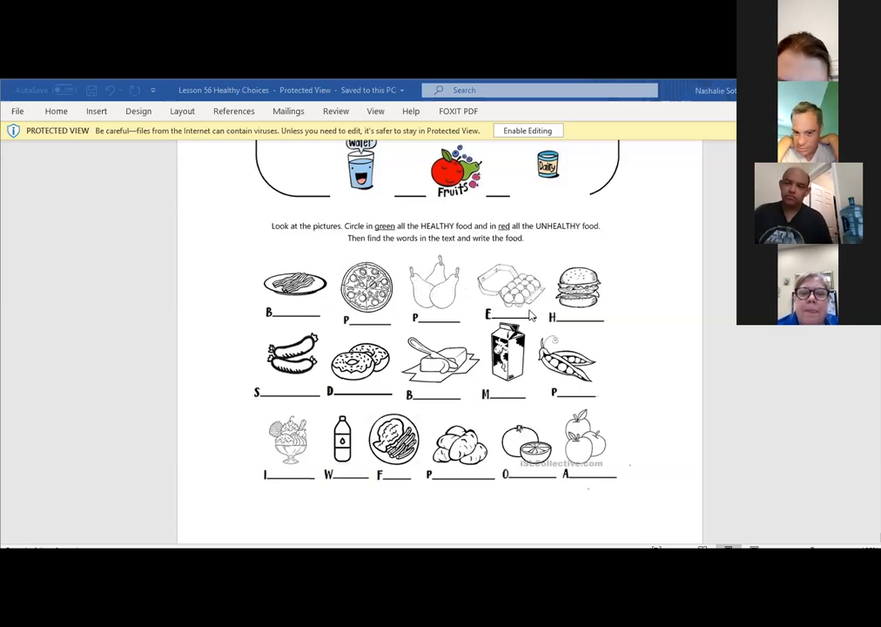
mouse_move(481, 292)
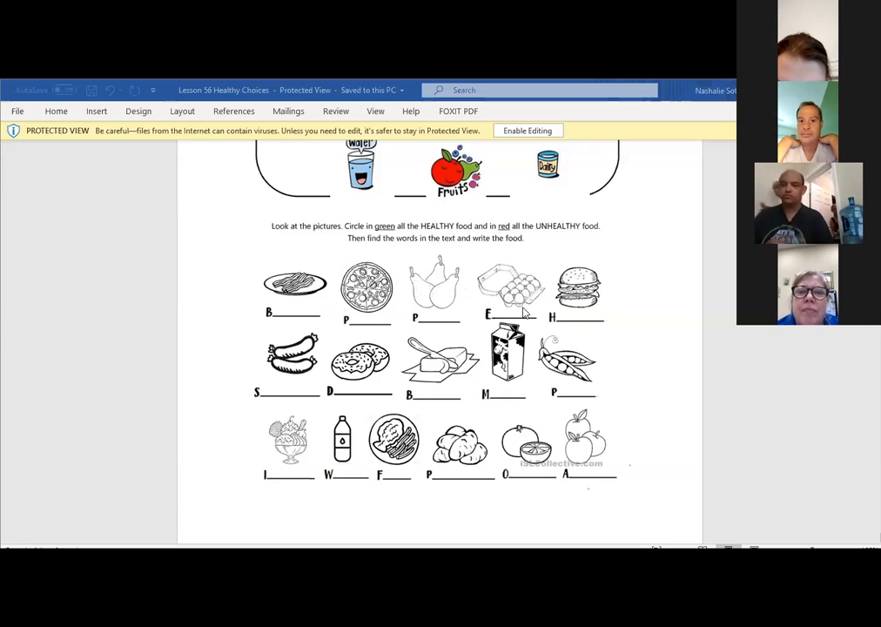
mouse_move(504, 292)
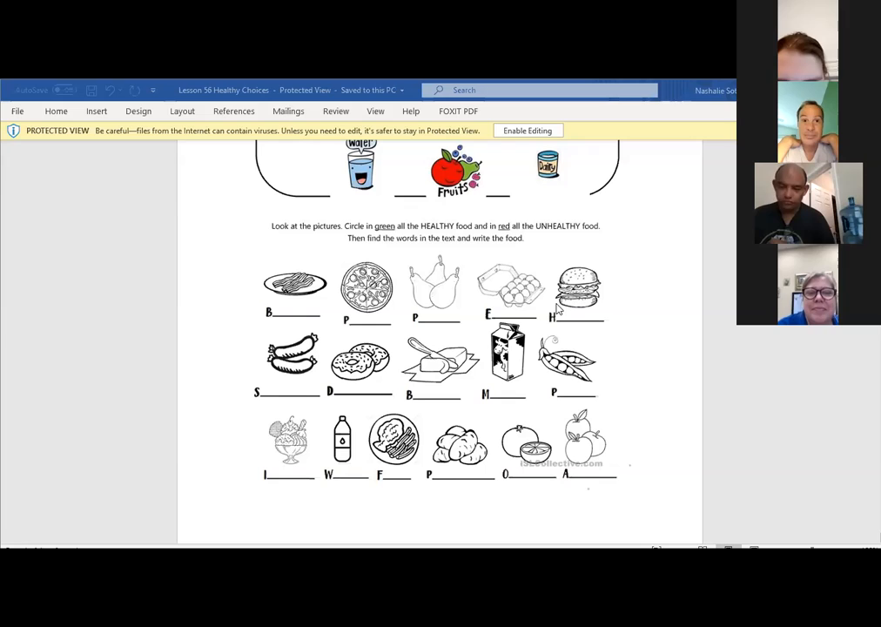
mouse_move(584, 305)
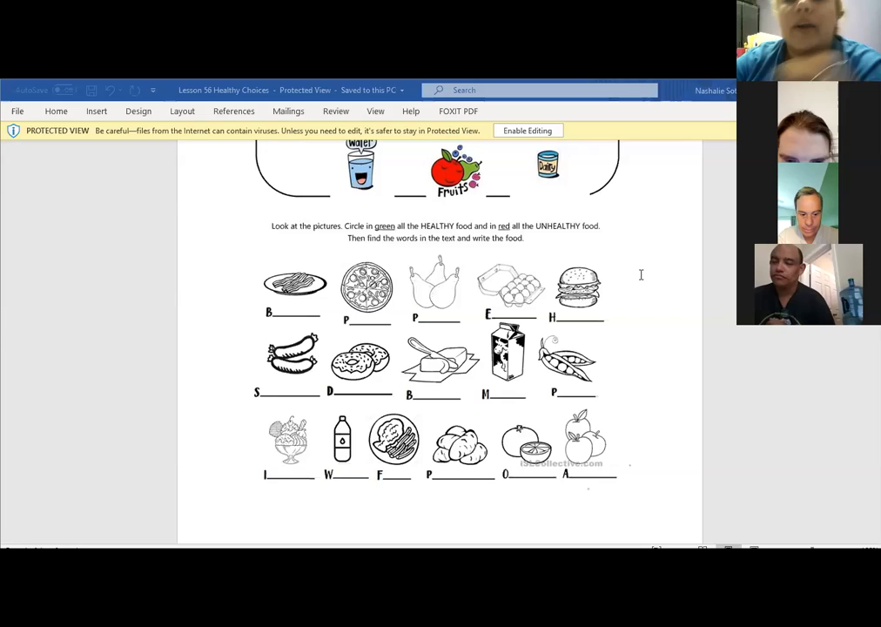
mouse_move(320, 359)
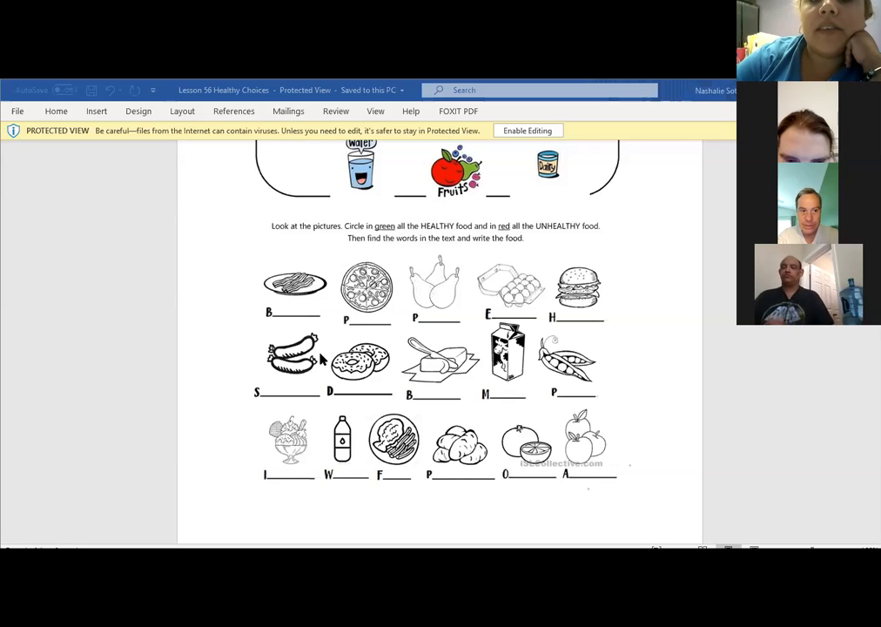
mouse_move(704, 111)
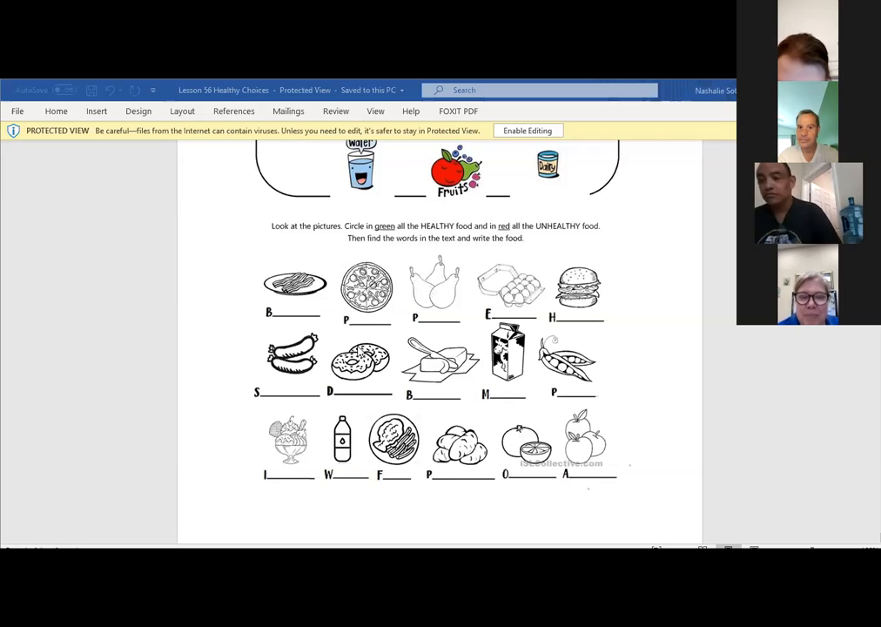
mouse_move(427, 376)
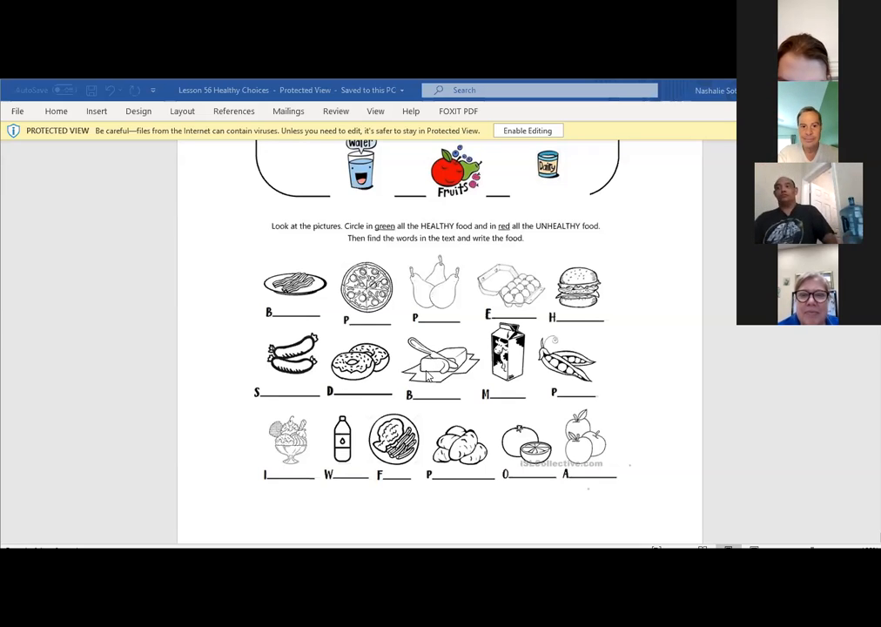
mouse_move(426, 374)
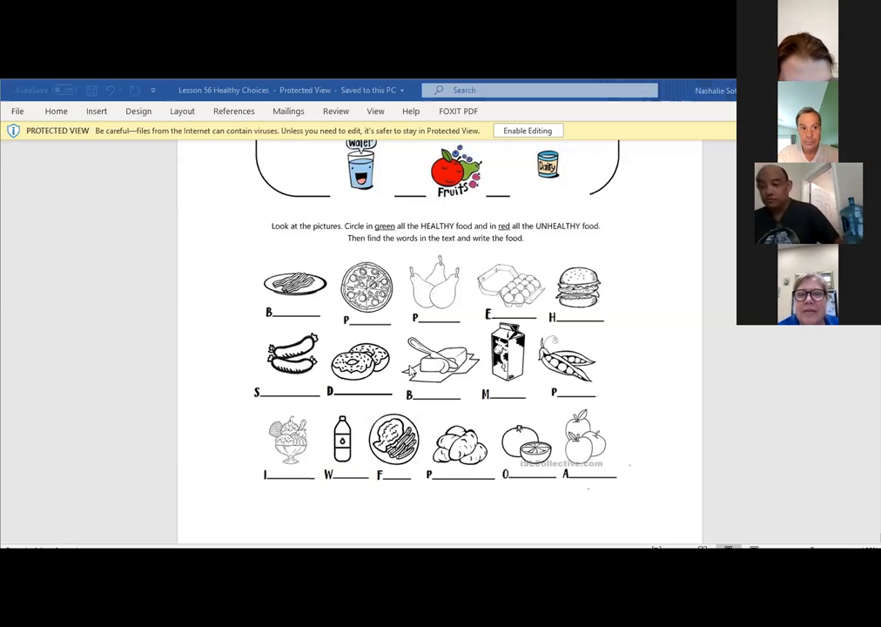
scroll("down", 3)
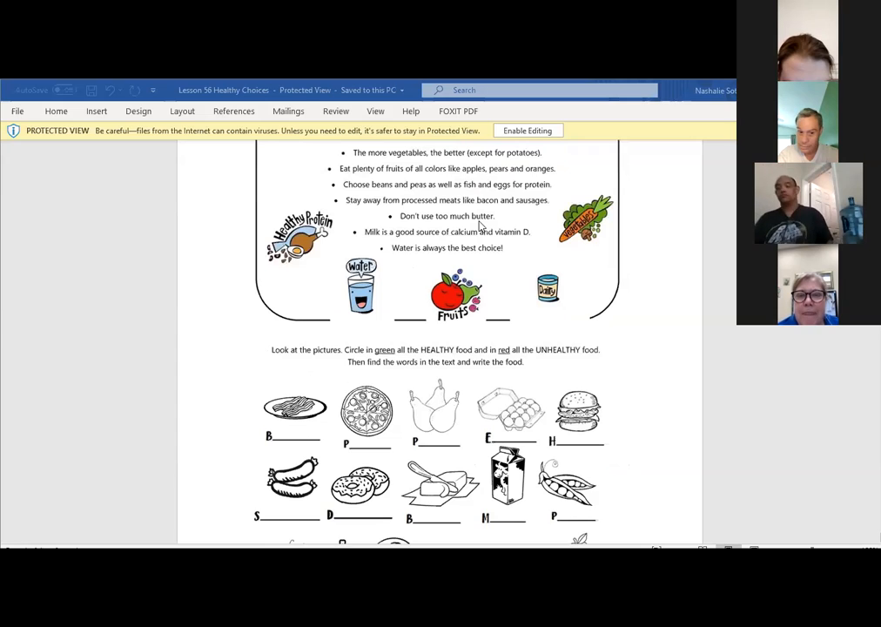
scroll("down", 3)
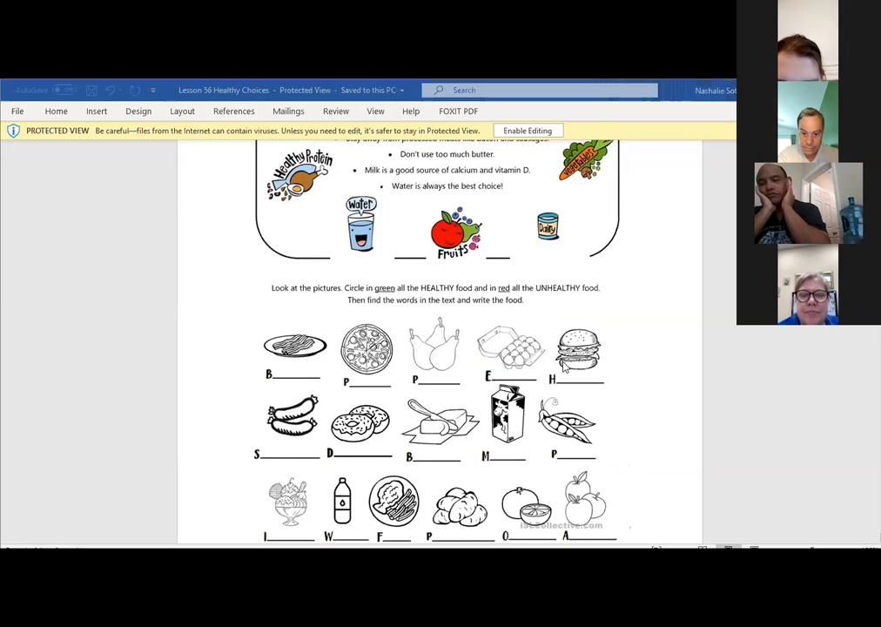
mouse_move(627, 380)
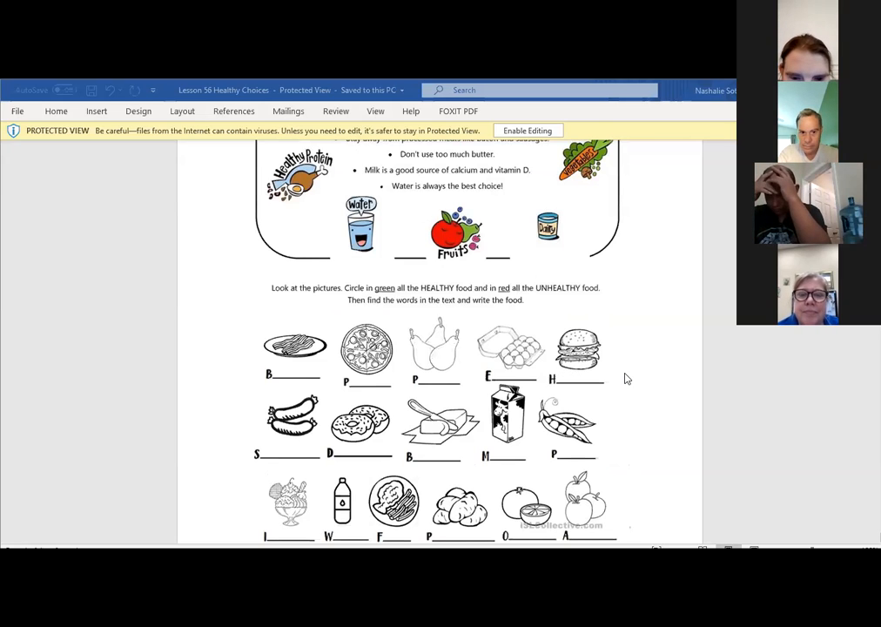
scroll("down", 3)
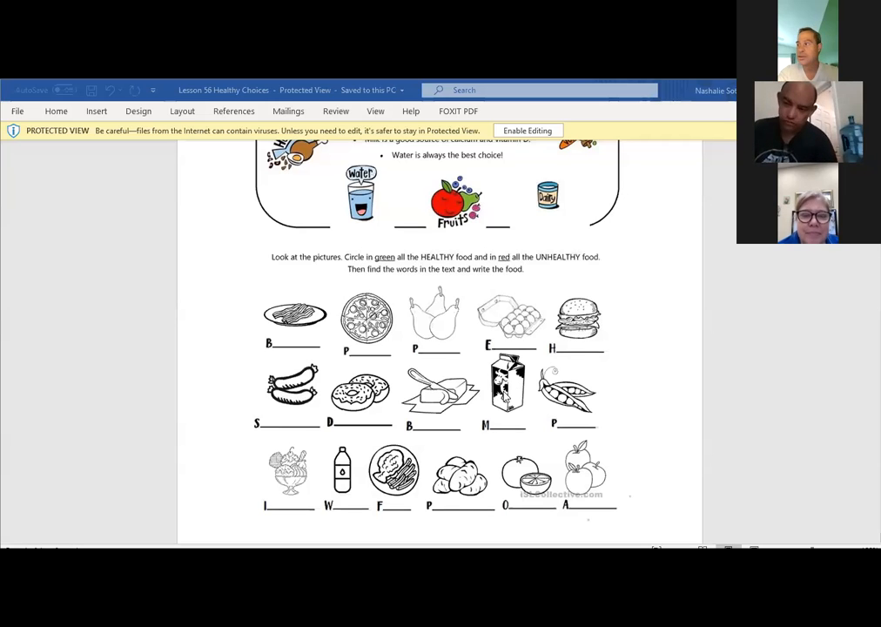
mouse_move(572, 437)
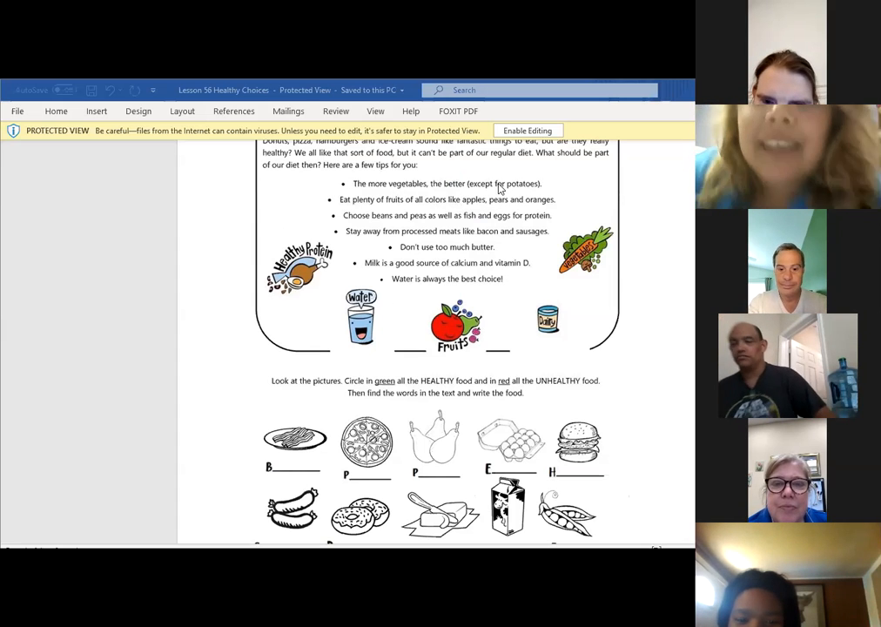
mouse_move(503, 248)
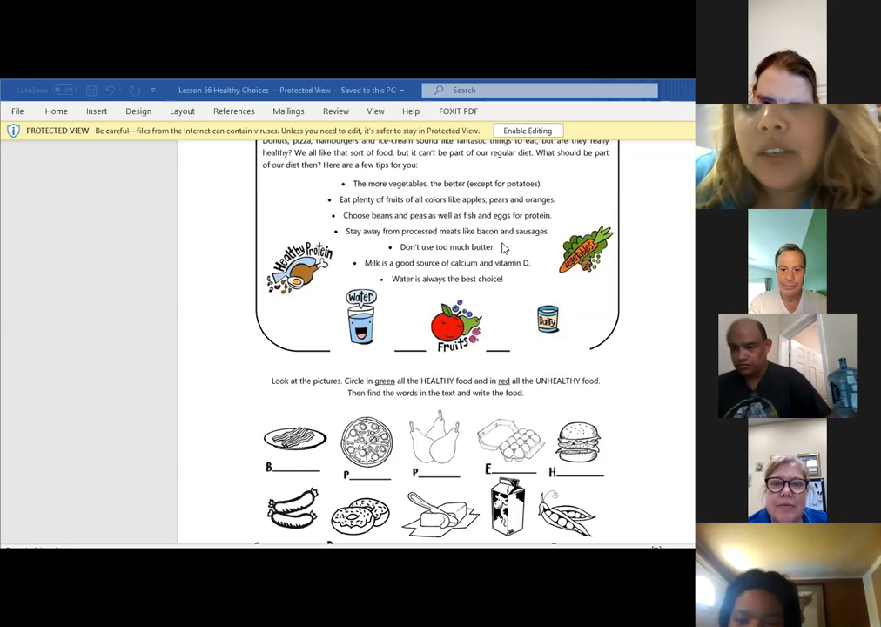
scroll("down", 3)
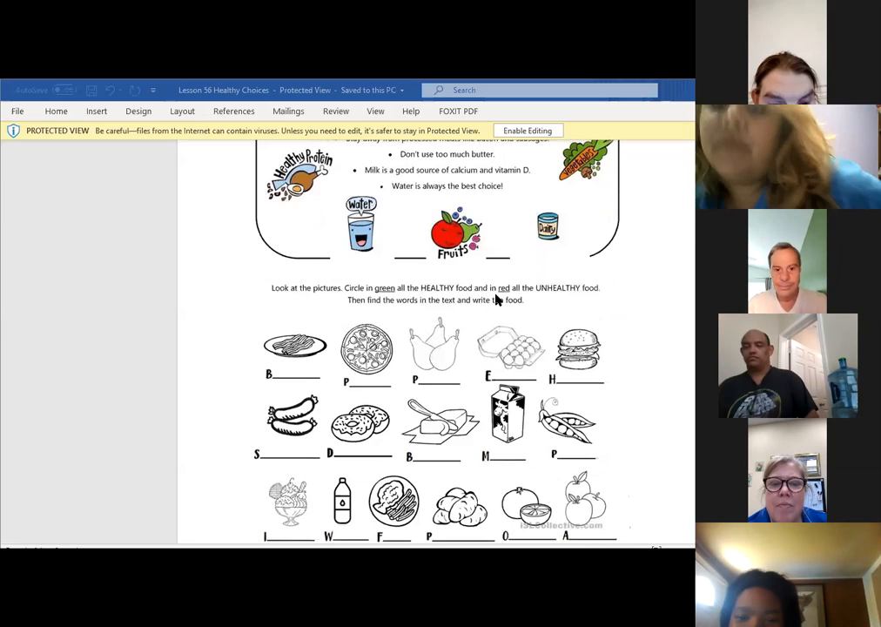
mouse_move(487, 278)
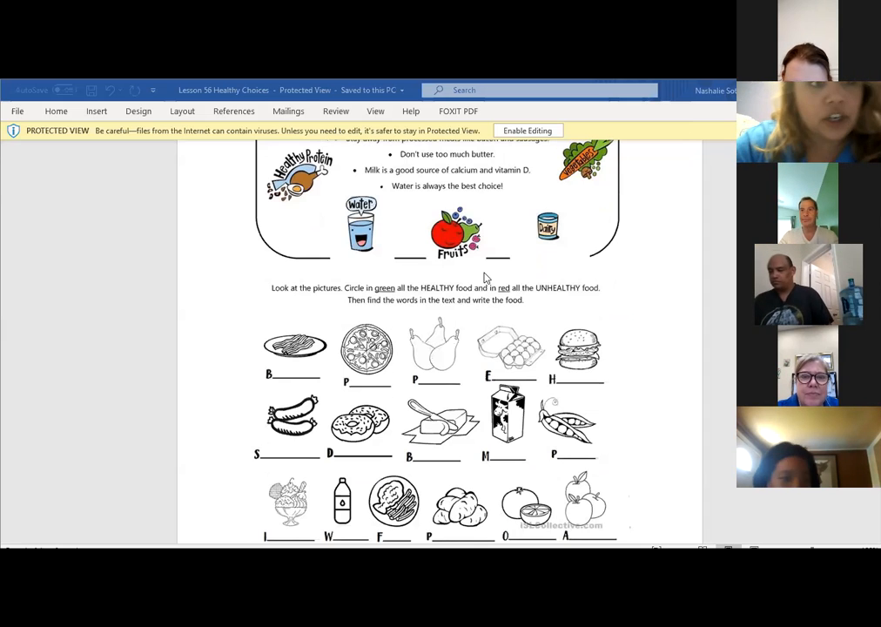
mouse_move(330, 230)
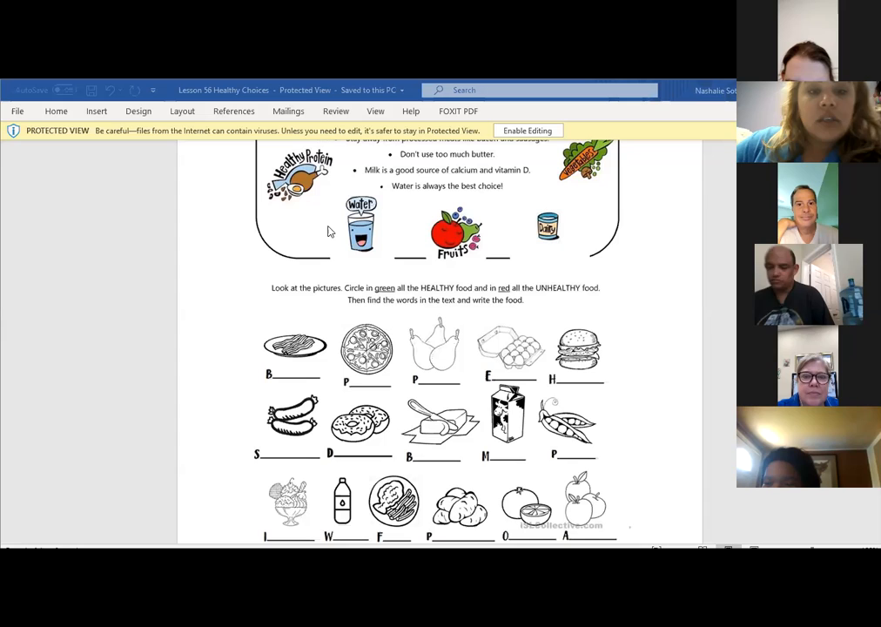
scroll("down", 3)
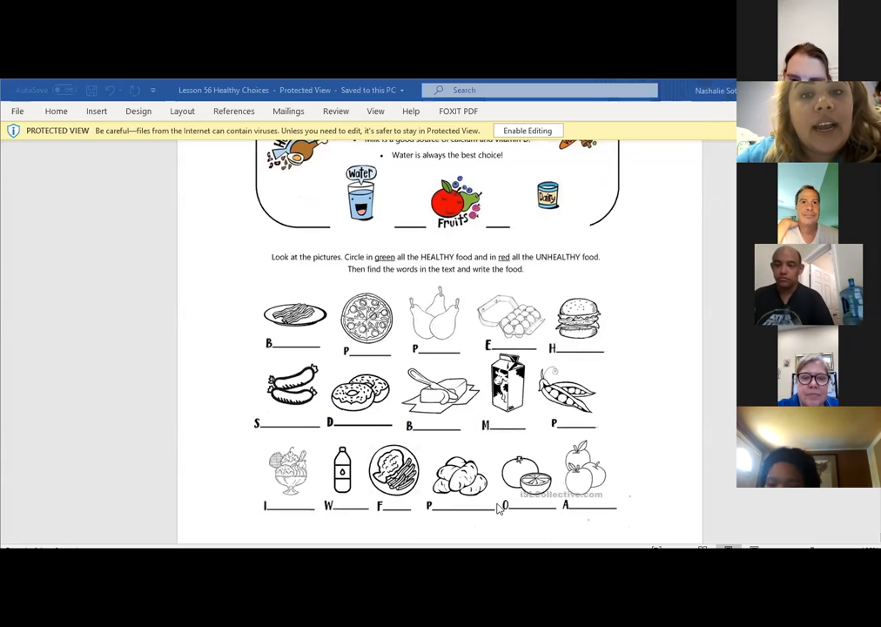
mouse_move(488, 491)
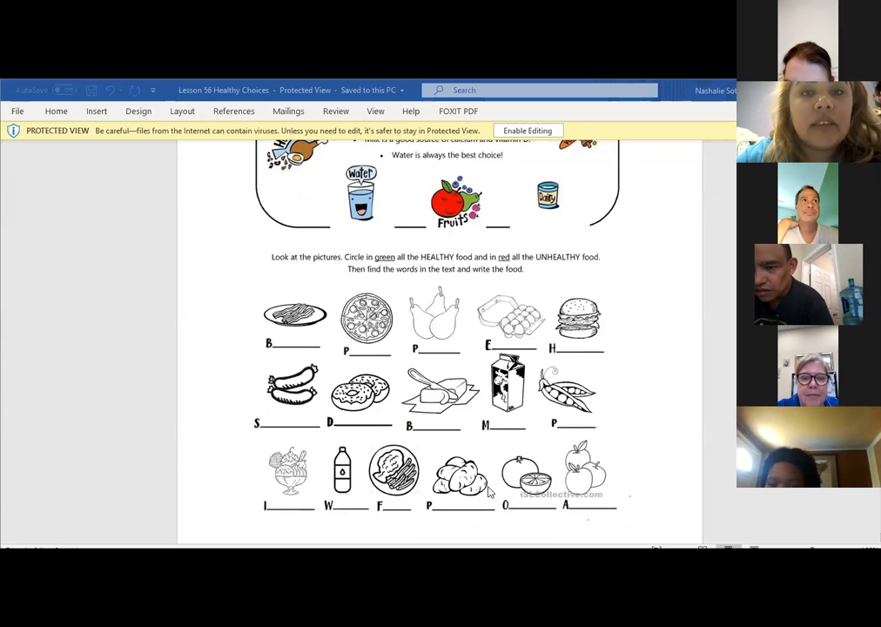
mouse_move(470, 512)
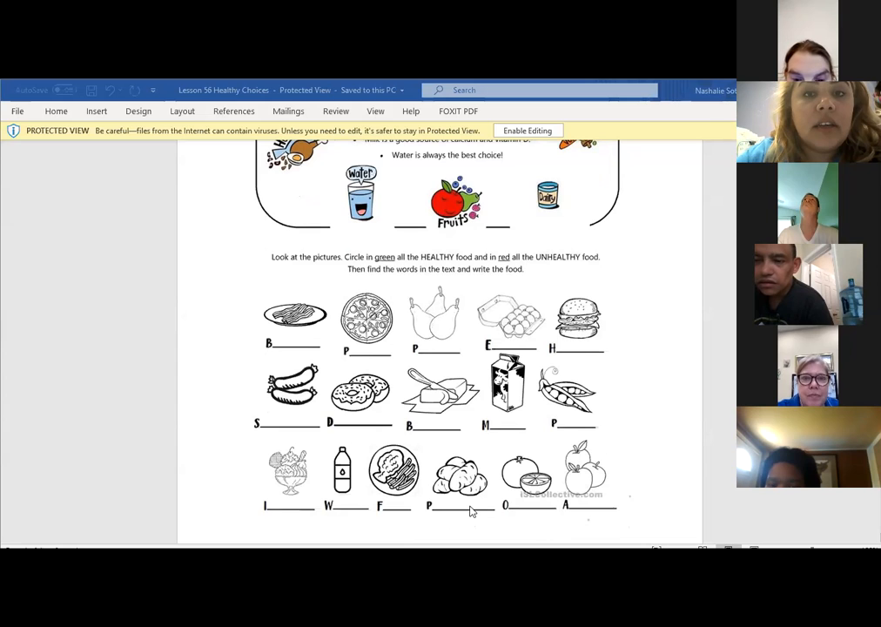
mouse_move(536, 515)
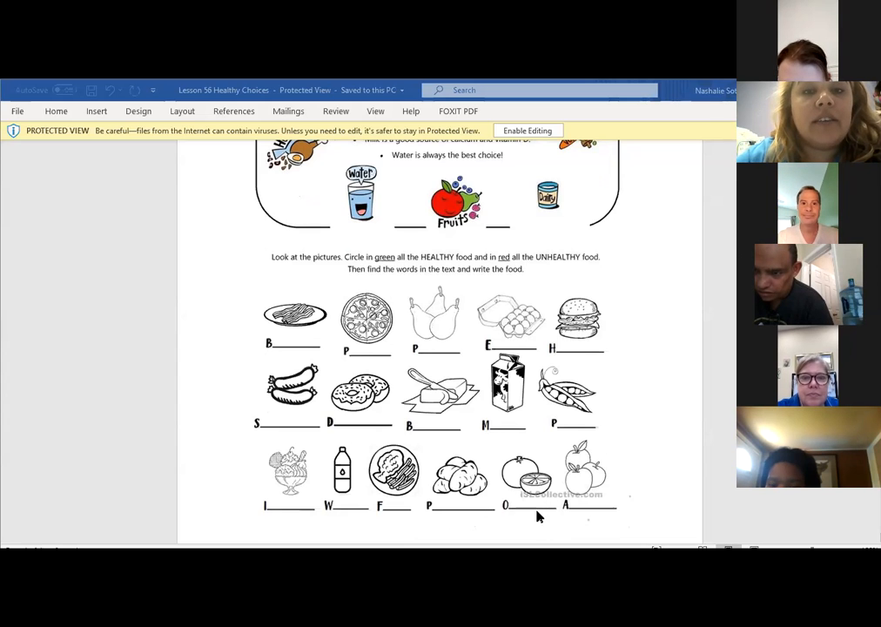
mouse_move(700, 407)
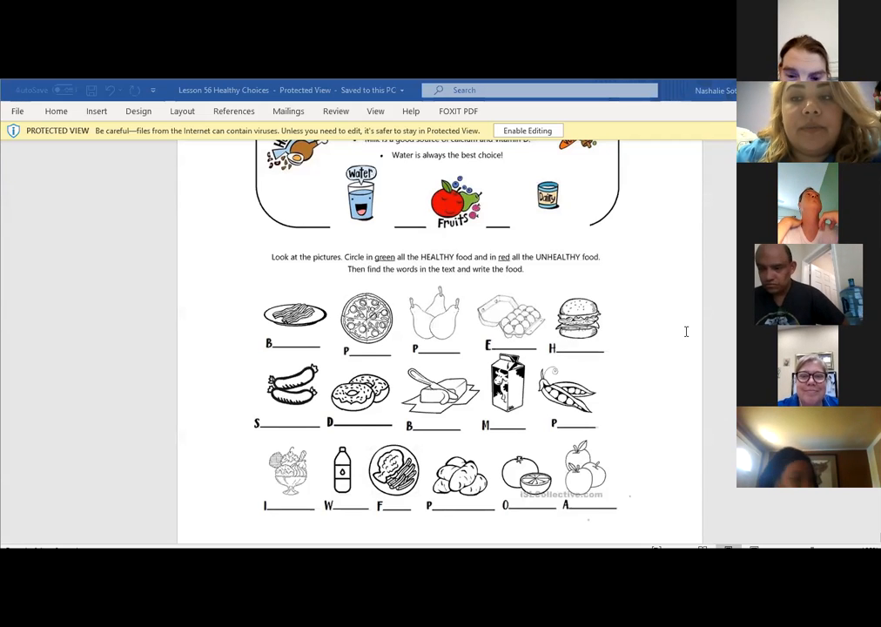
scroll("down", 3)
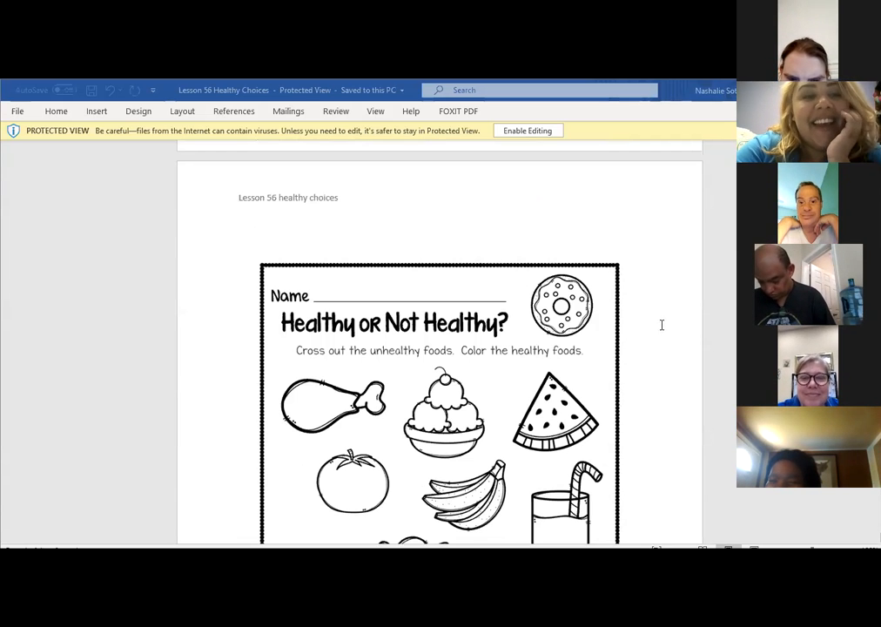
scroll("down", 3)
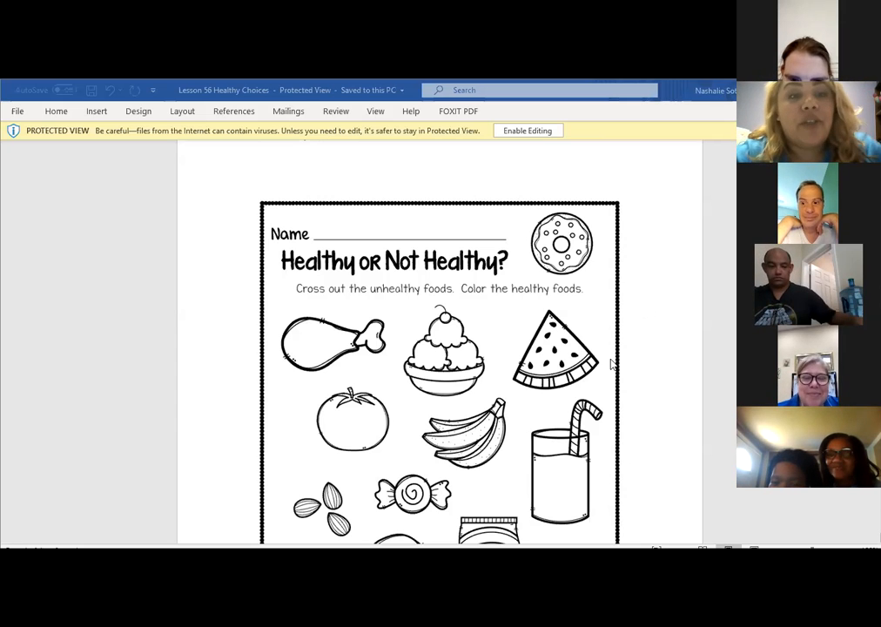
mouse_move(582, 326)
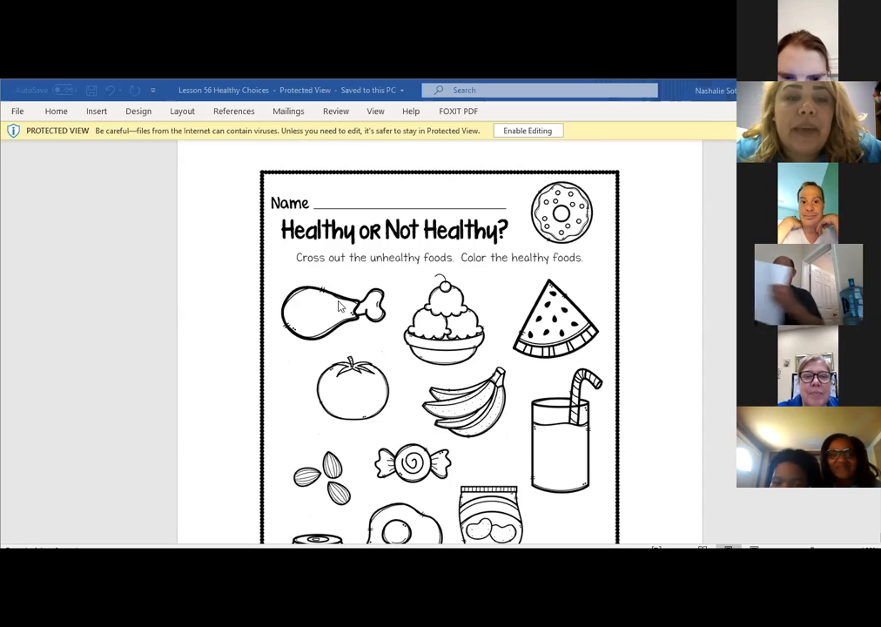
mouse_move(336, 317)
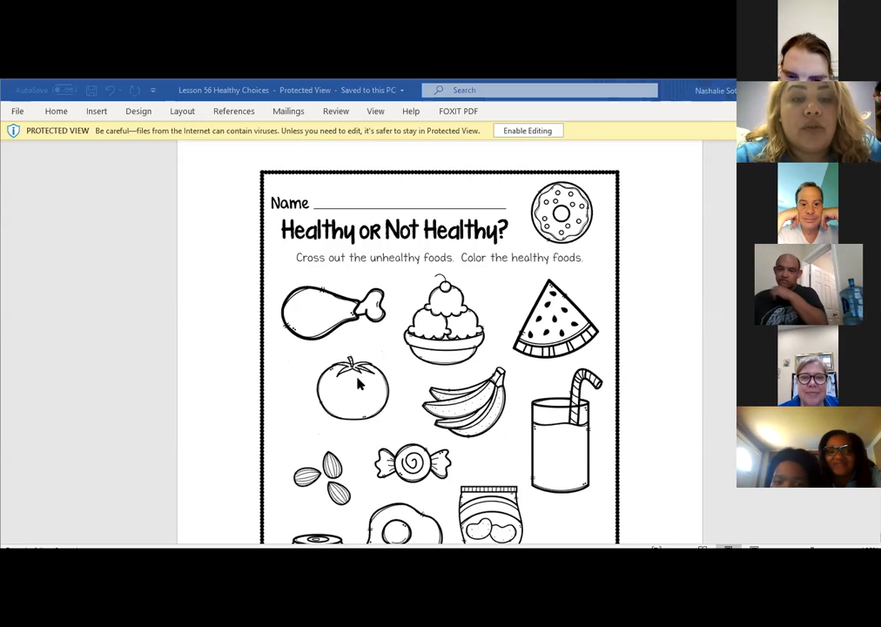
mouse_move(345, 387)
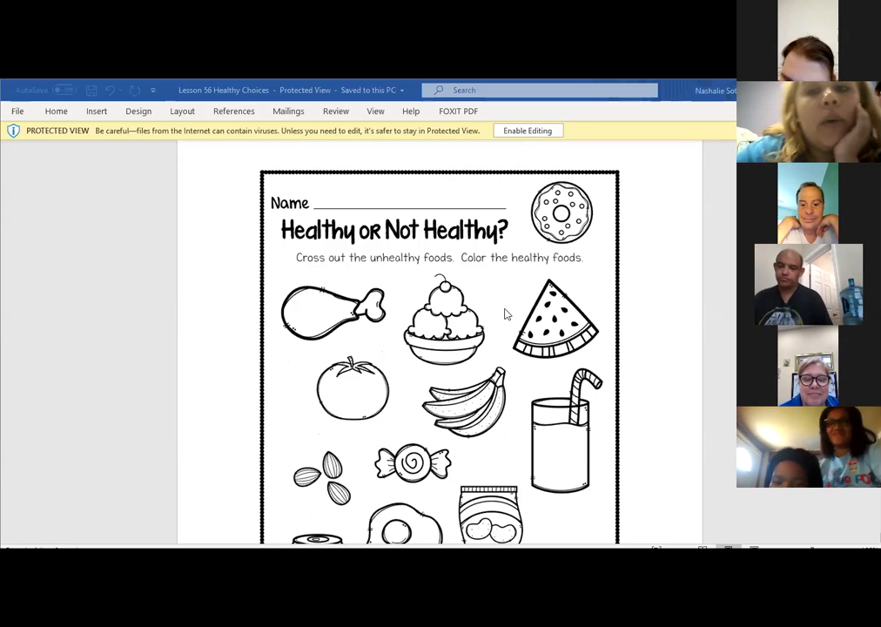
mouse_move(550, 362)
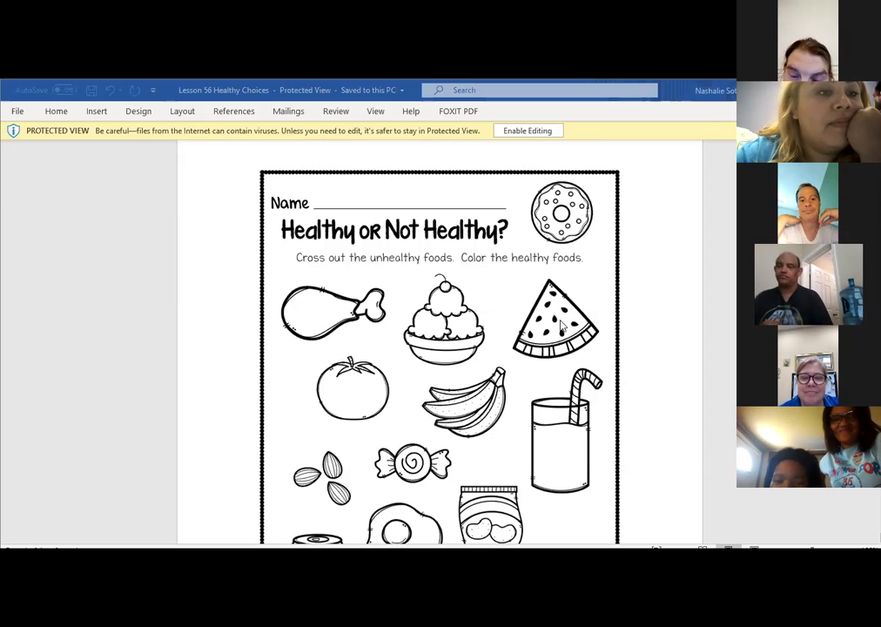
mouse_move(517, 425)
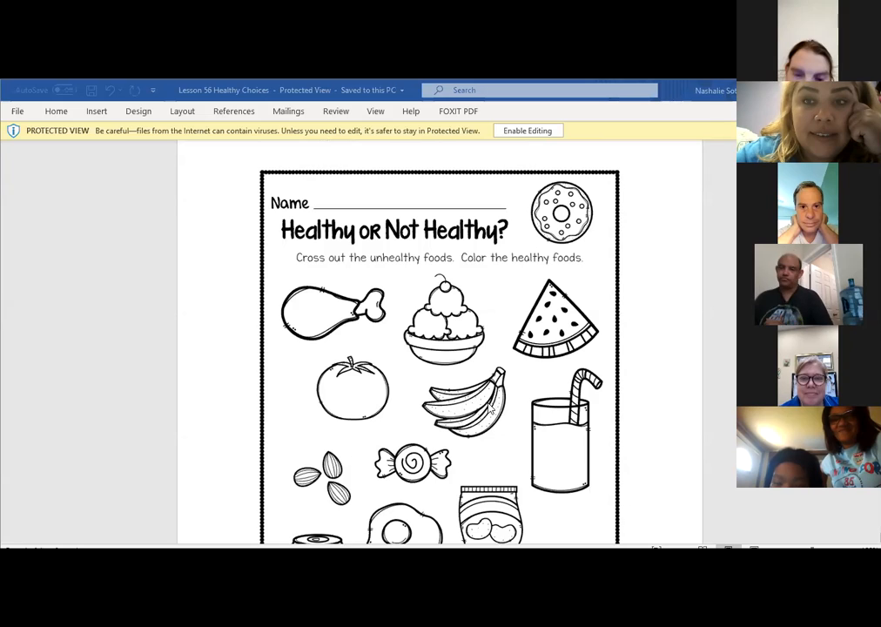
scroll("down", 3)
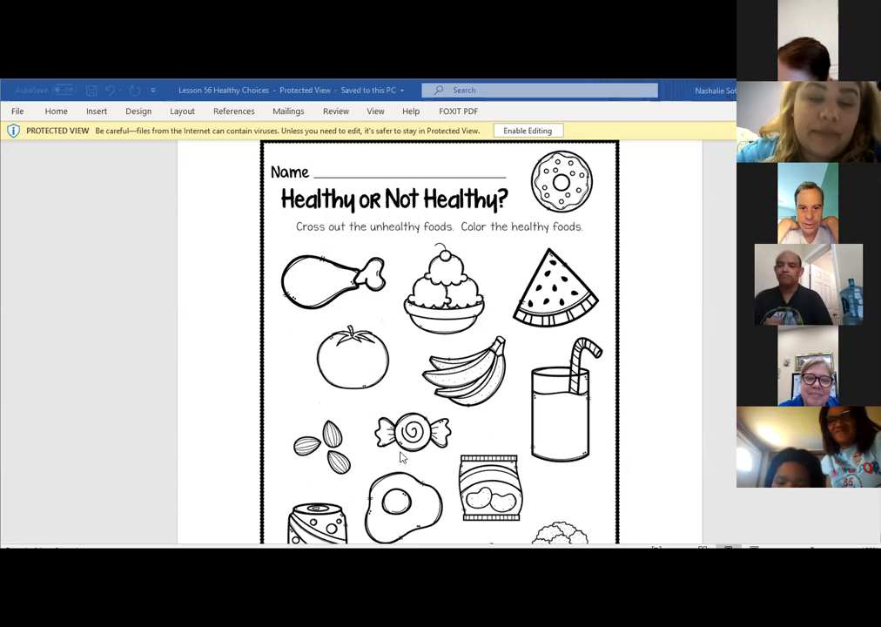
mouse_move(425, 415)
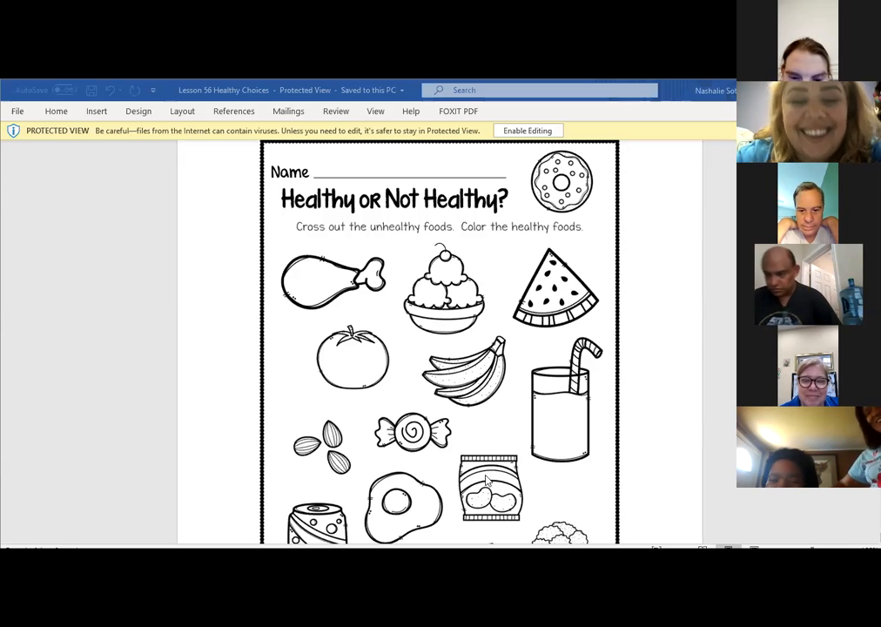
scroll("down", 3)
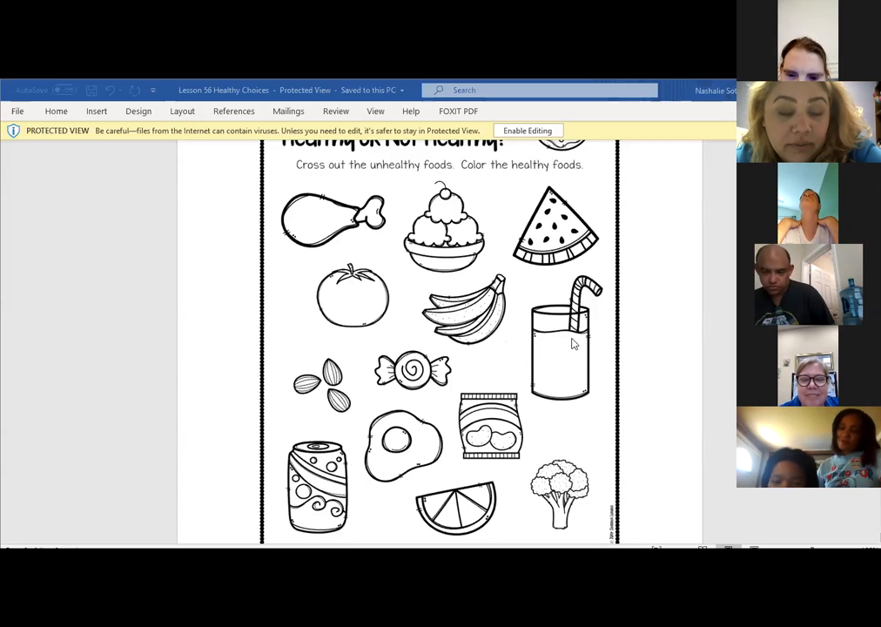
mouse_move(568, 376)
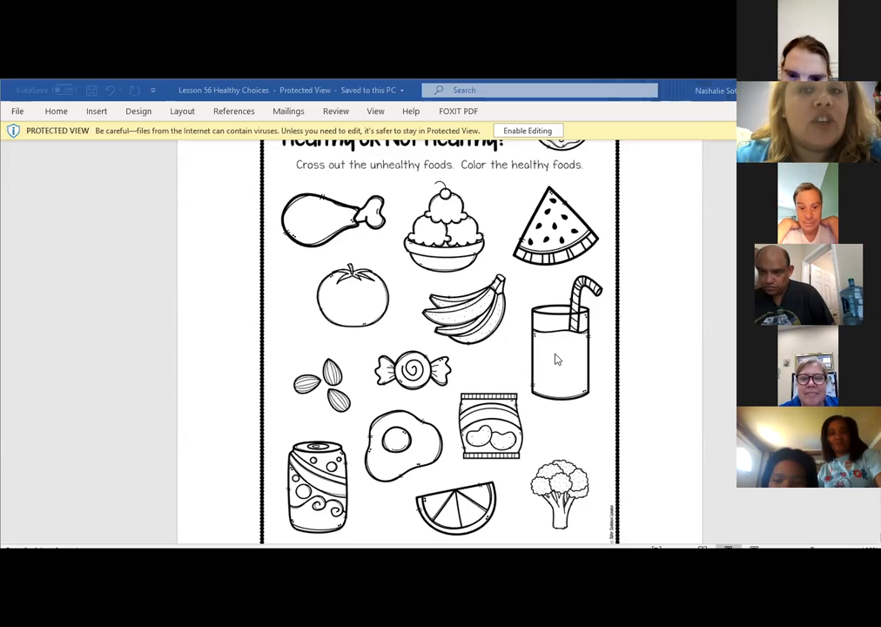
mouse_move(543, 347)
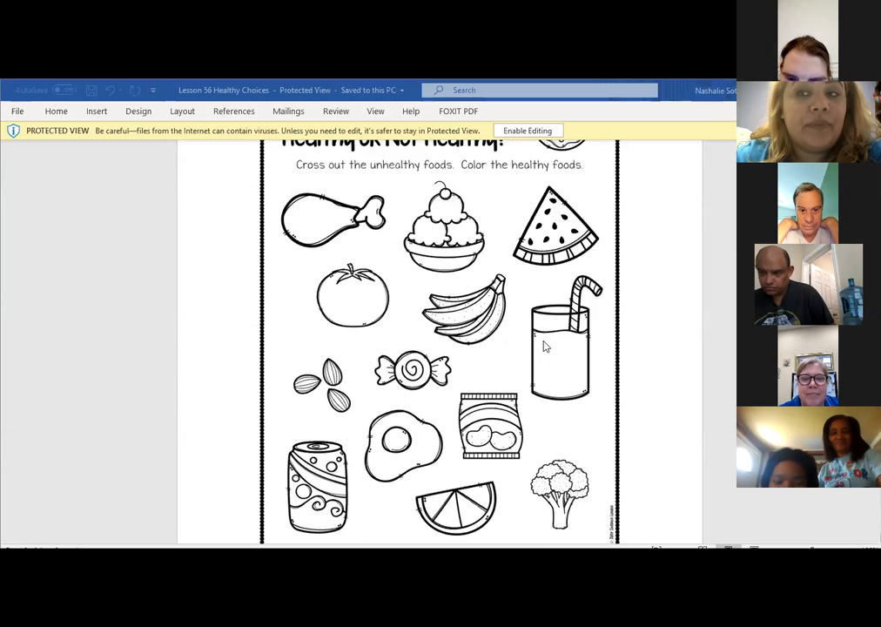
scroll("down", 3)
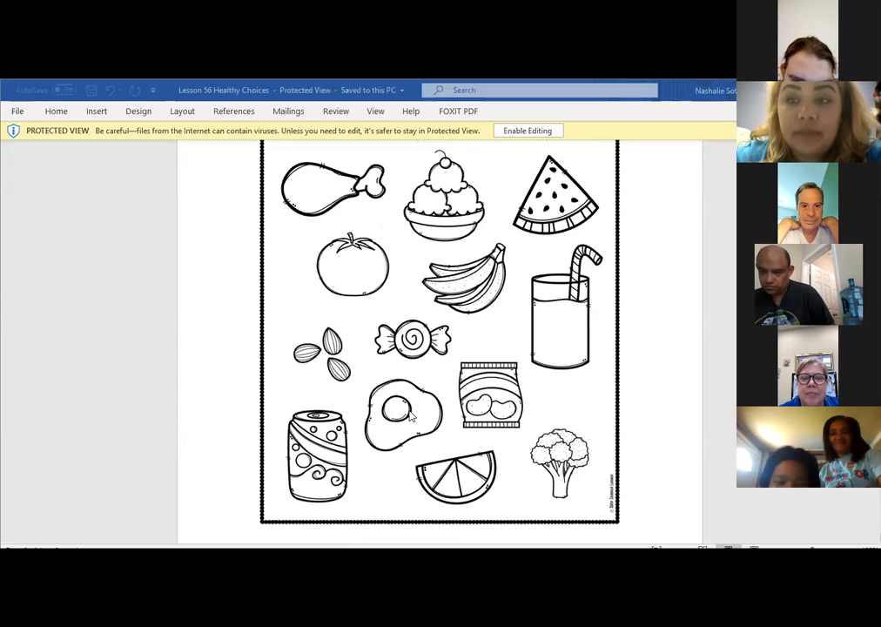
mouse_move(432, 418)
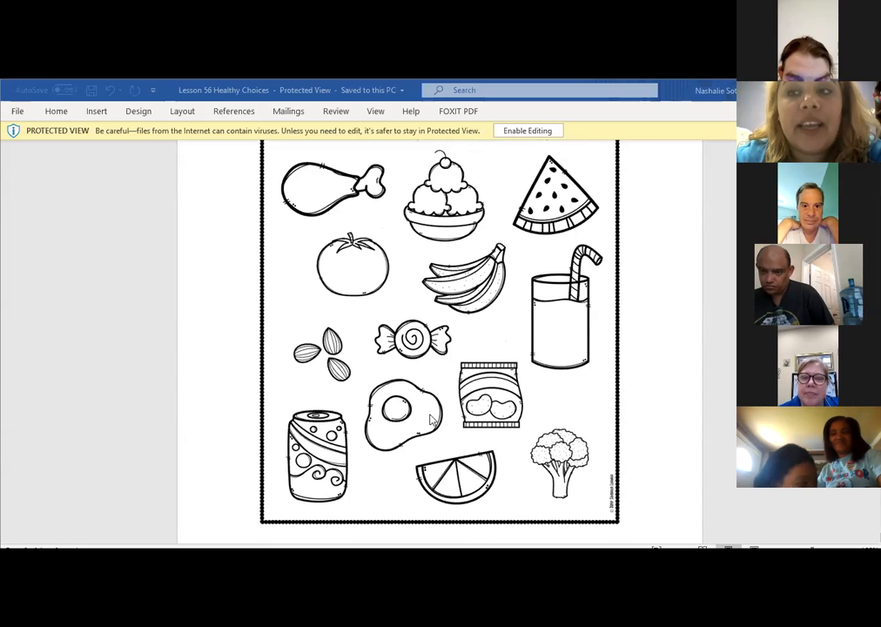
mouse_move(515, 360)
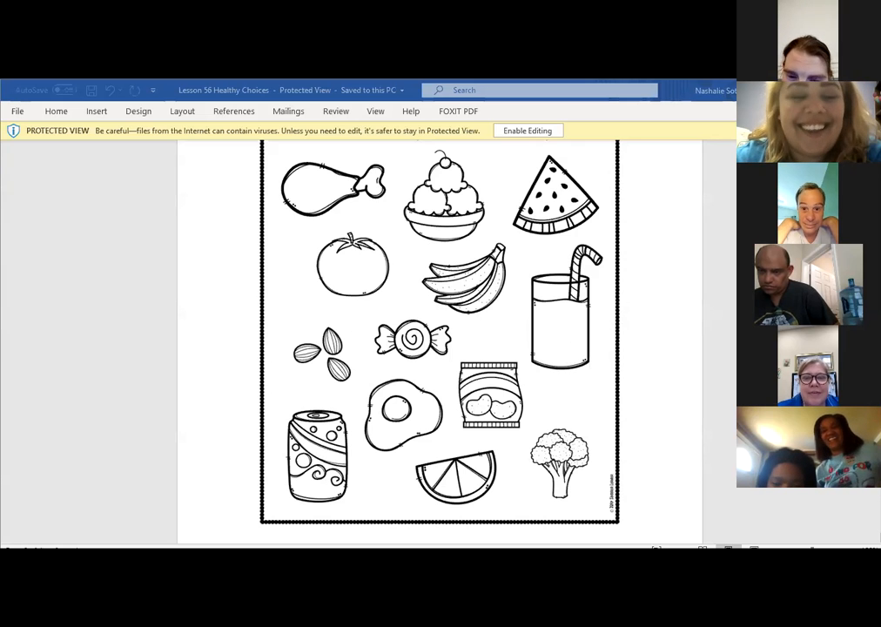
scroll("down", 3)
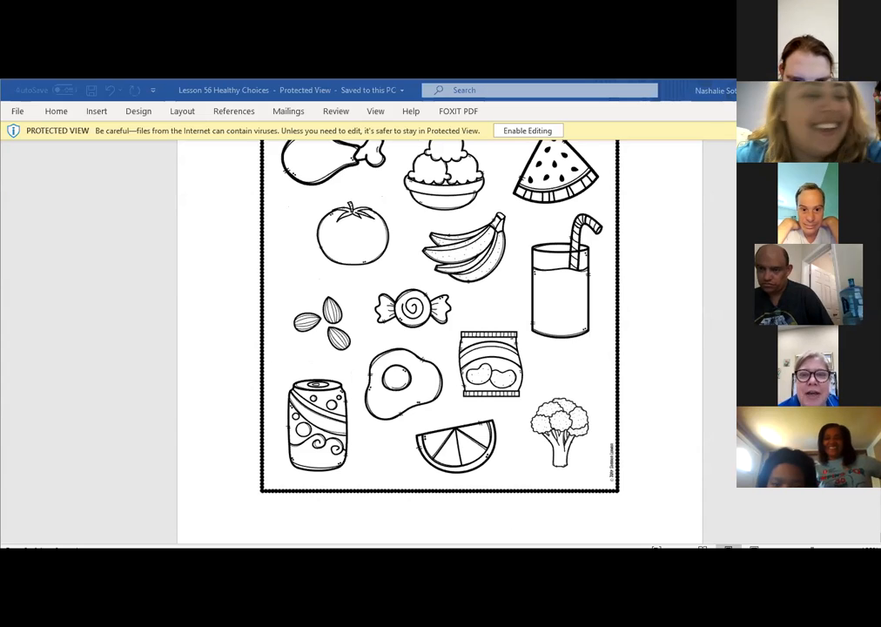
mouse_move(634, 416)
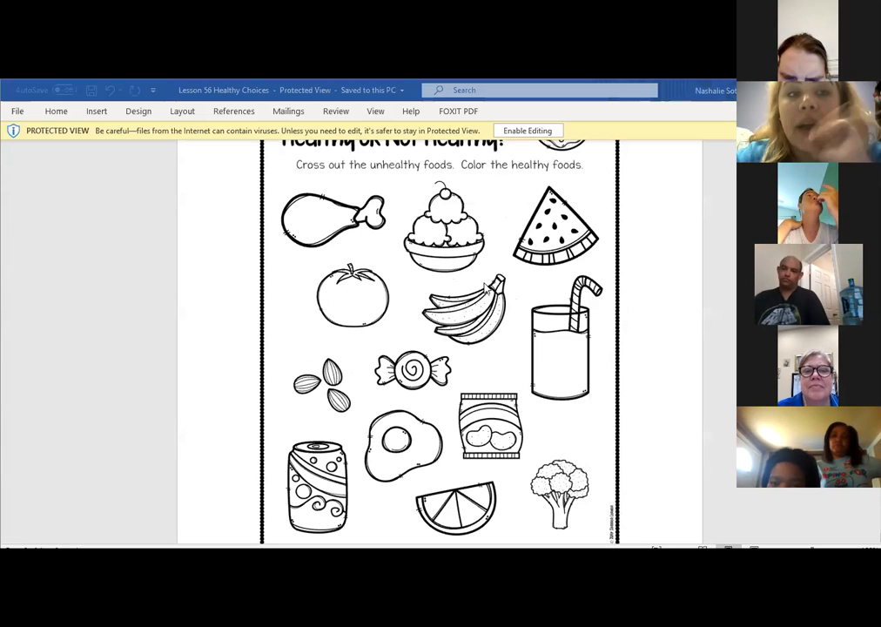
mouse_move(487, 293)
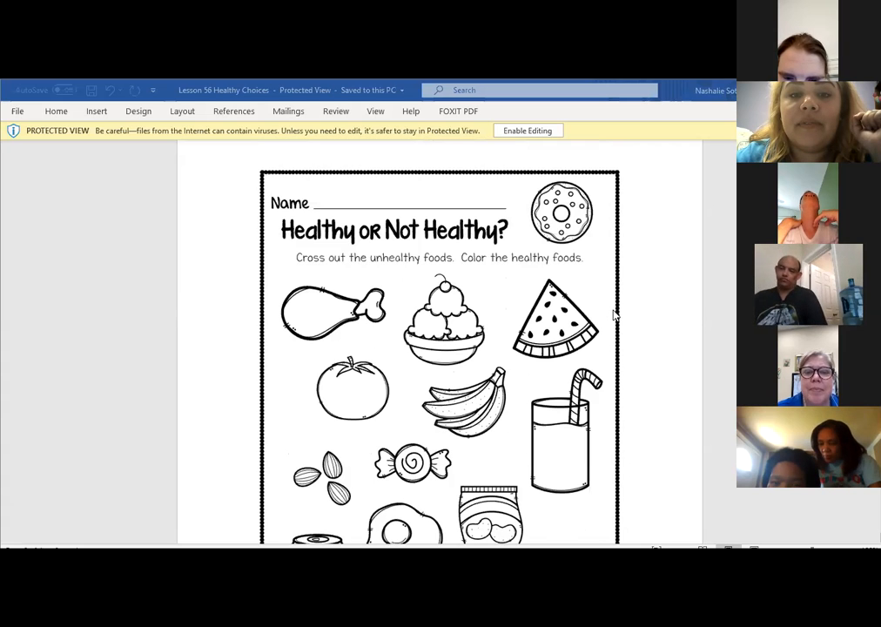
scroll("down", 3)
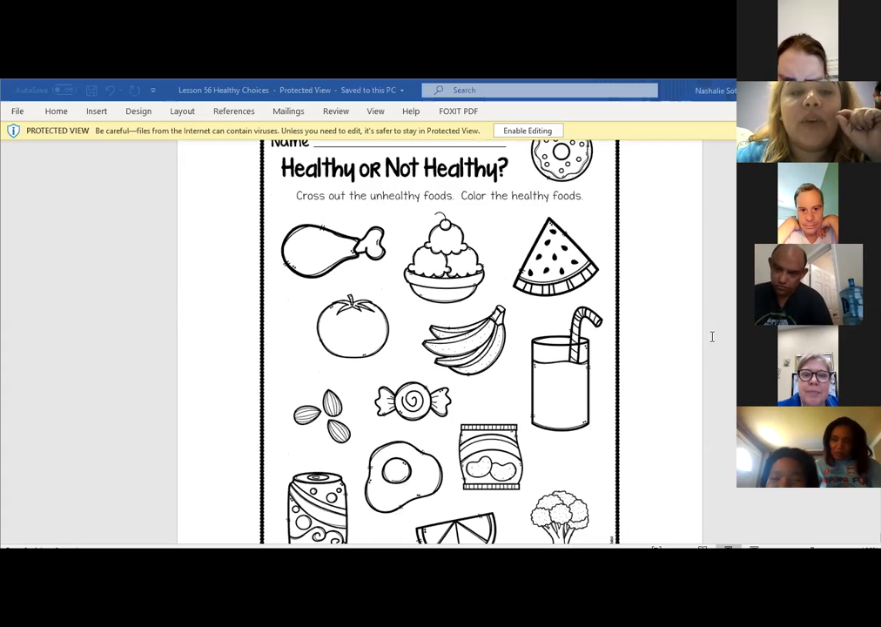
scroll("down", 3)
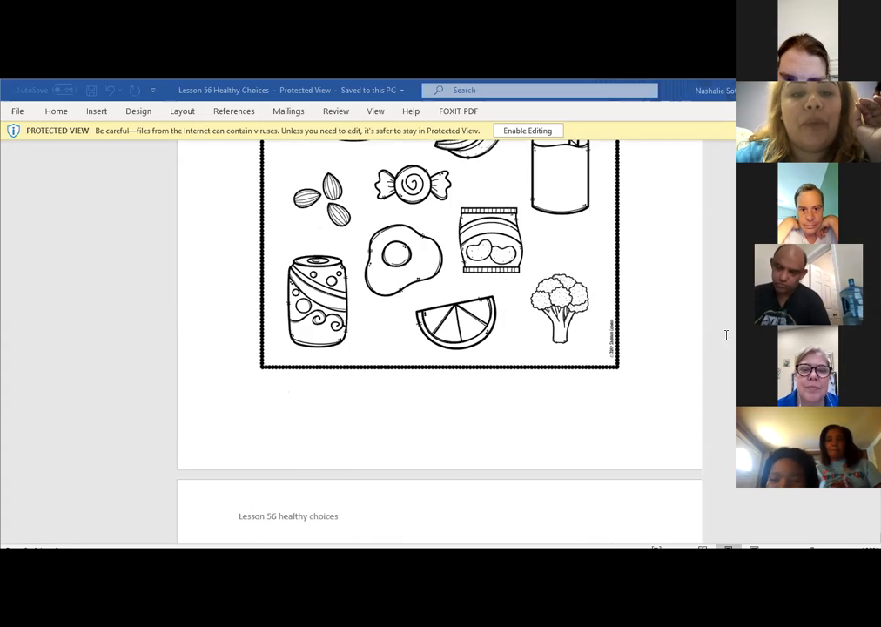
scroll("down", 3)
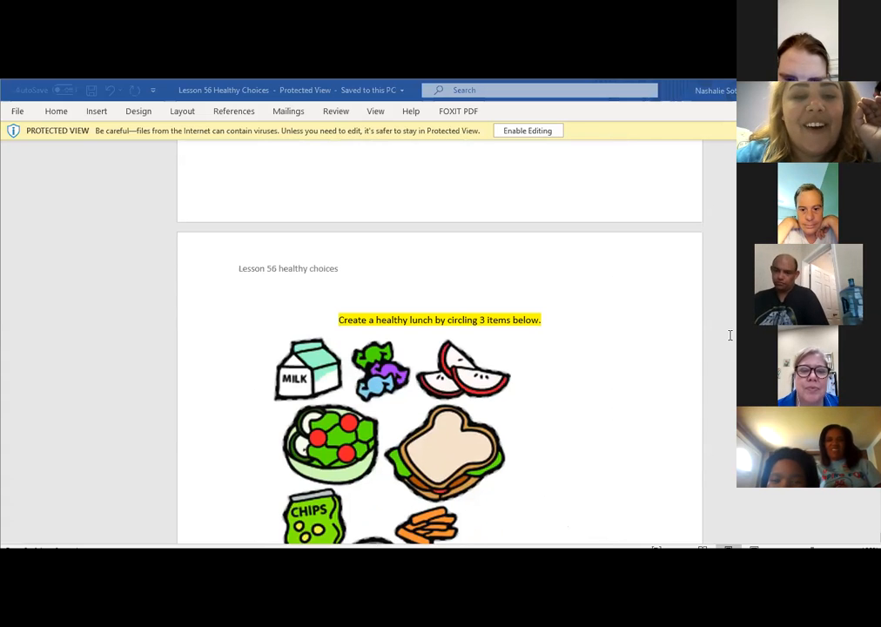
scroll("down", 3)
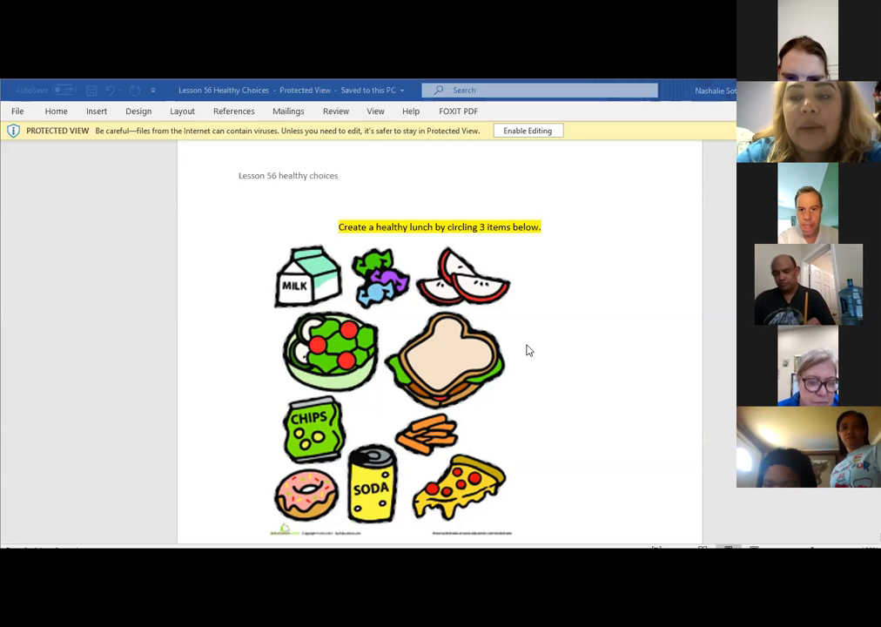
mouse_move(537, 326)
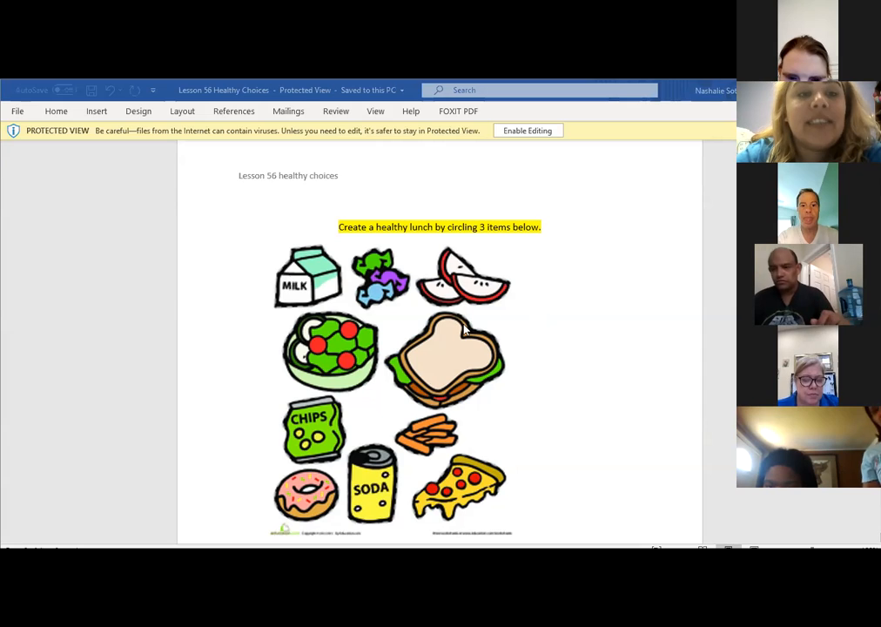
mouse_move(418, 289)
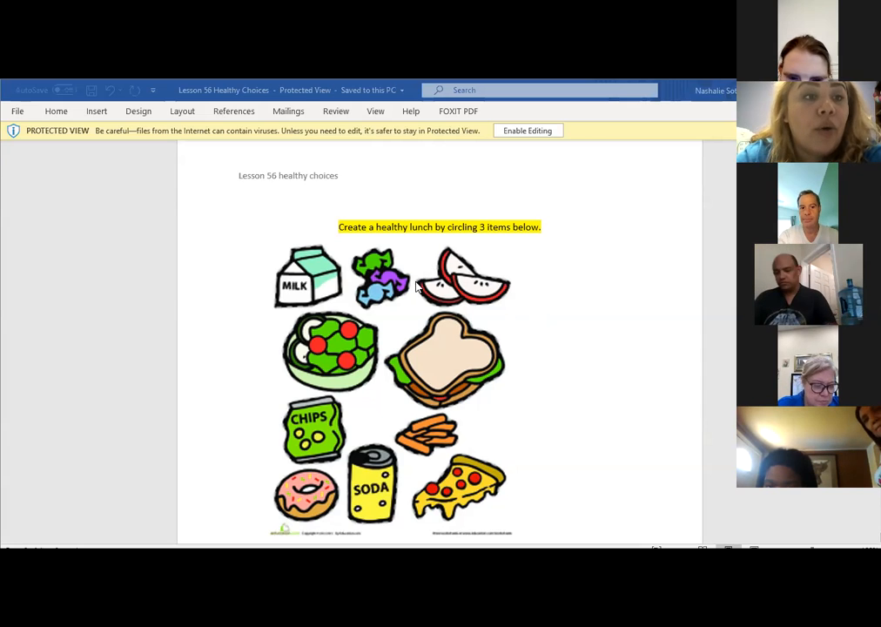
mouse_move(463, 401)
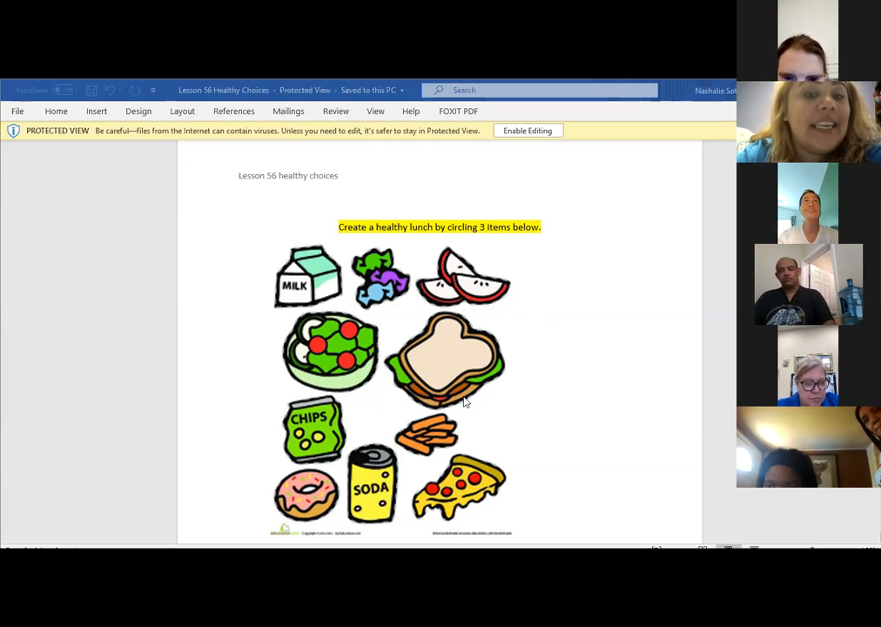
mouse_move(425, 404)
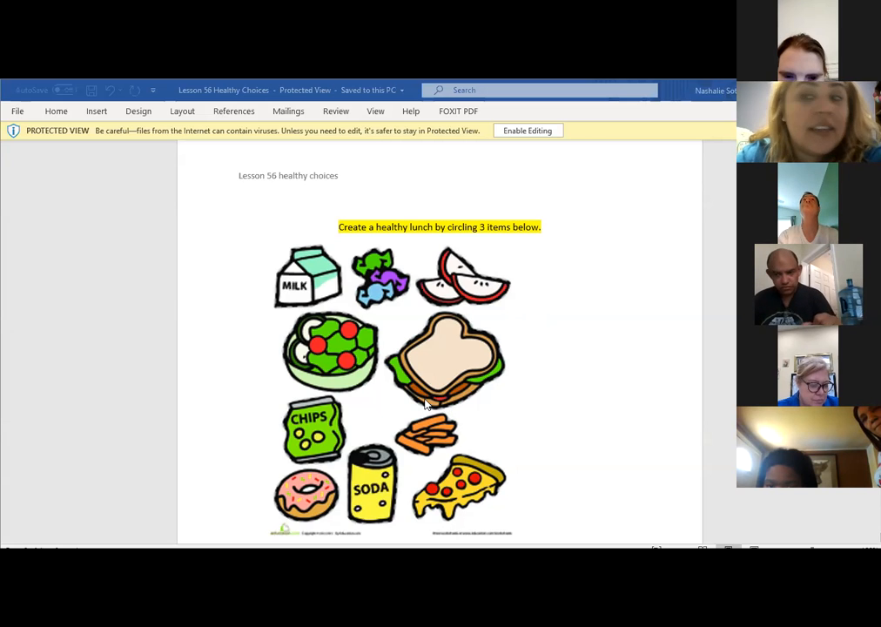
mouse_move(466, 322)
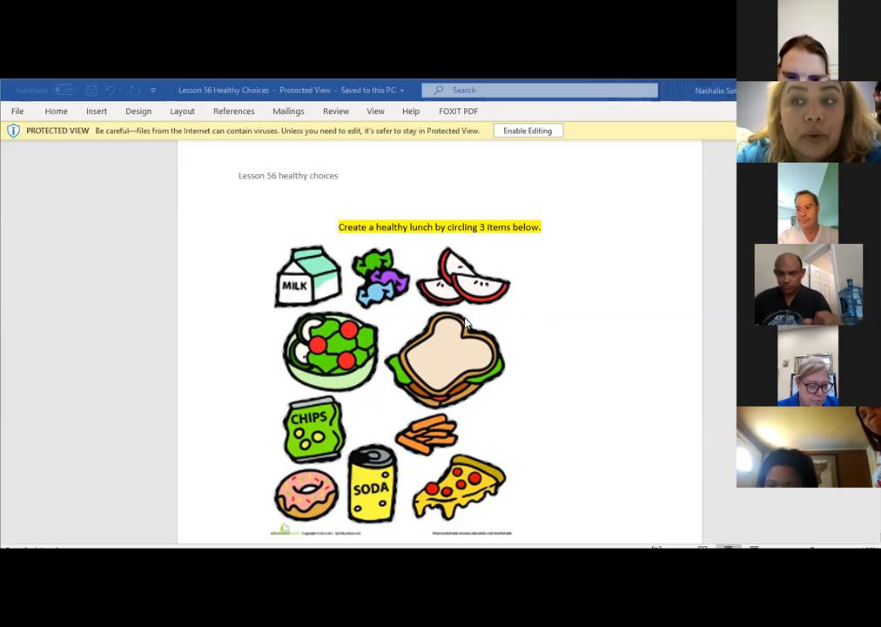
mouse_move(431, 340)
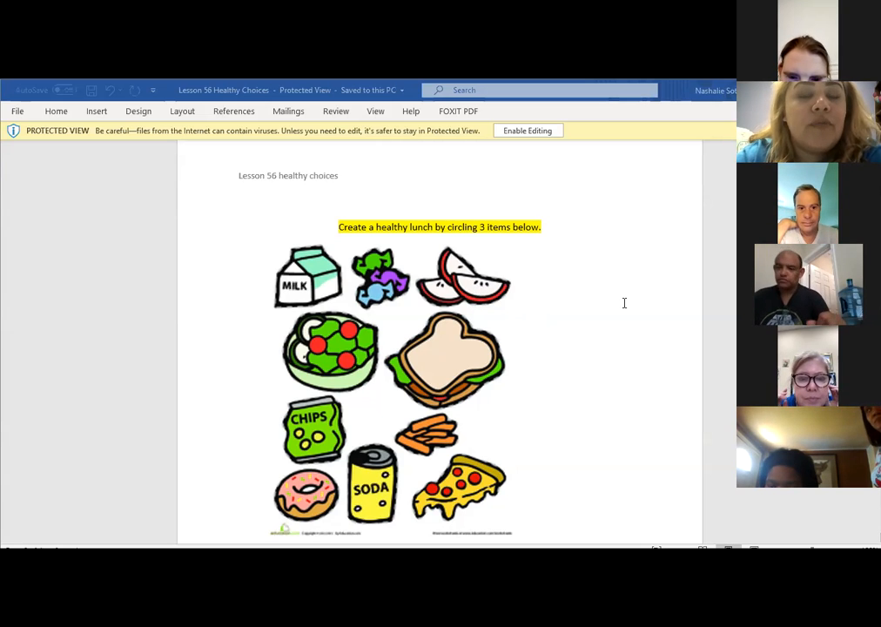
scroll("down", 3)
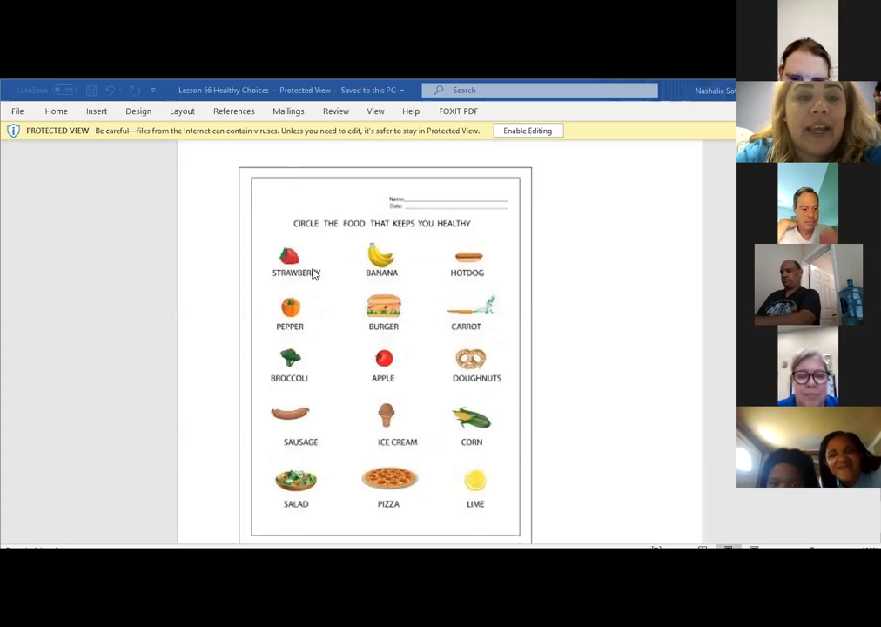
mouse_move(400, 247)
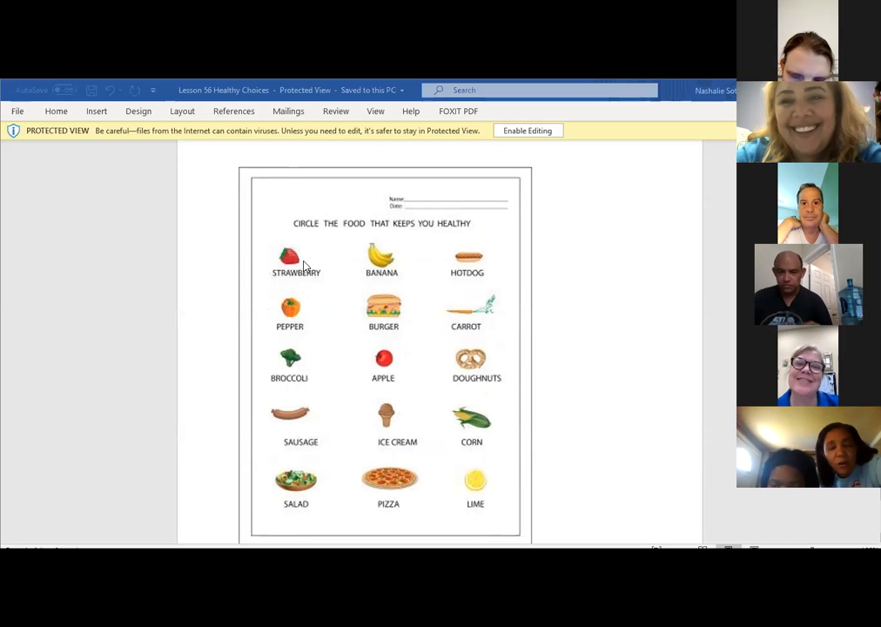
mouse_move(299, 237)
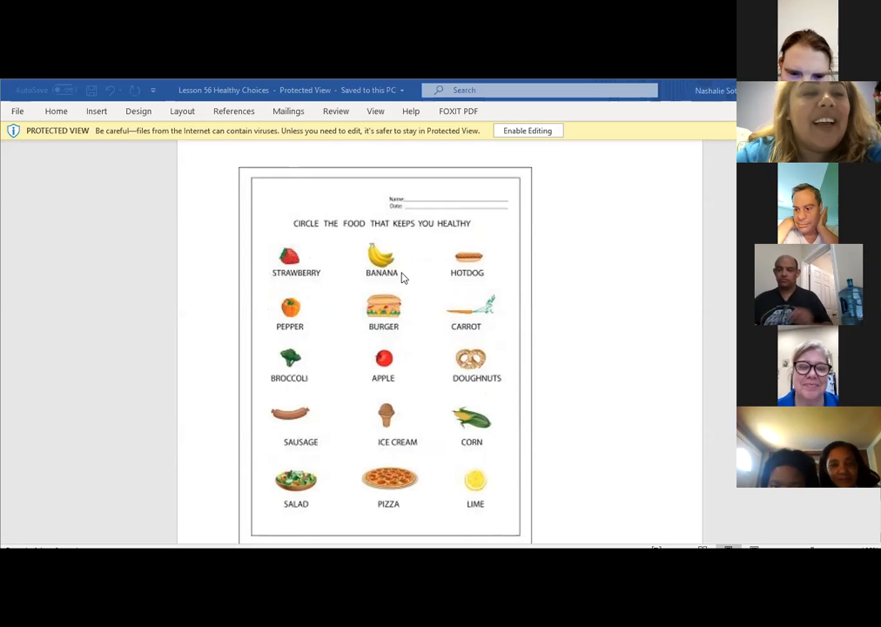
mouse_move(409, 258)
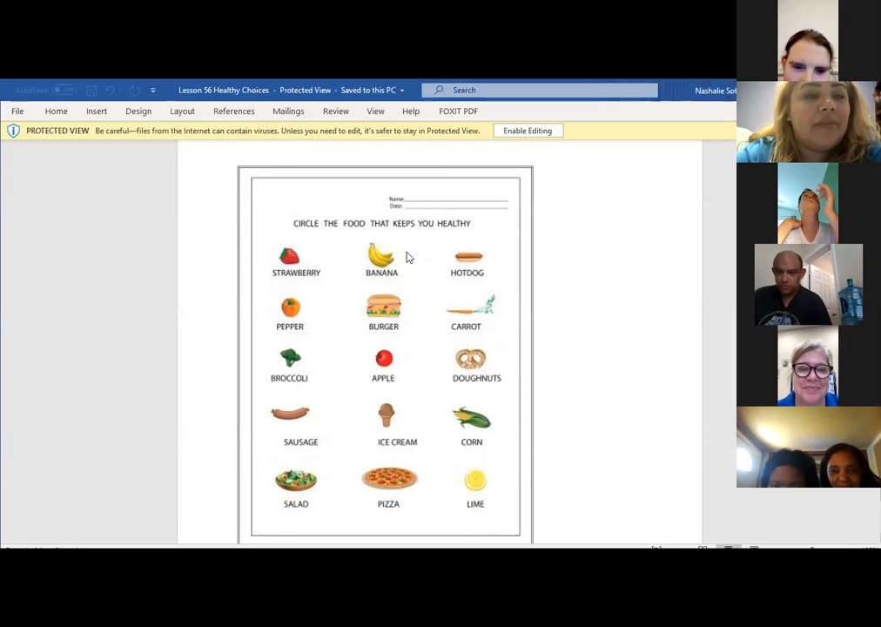
mouse_move(346, 261)
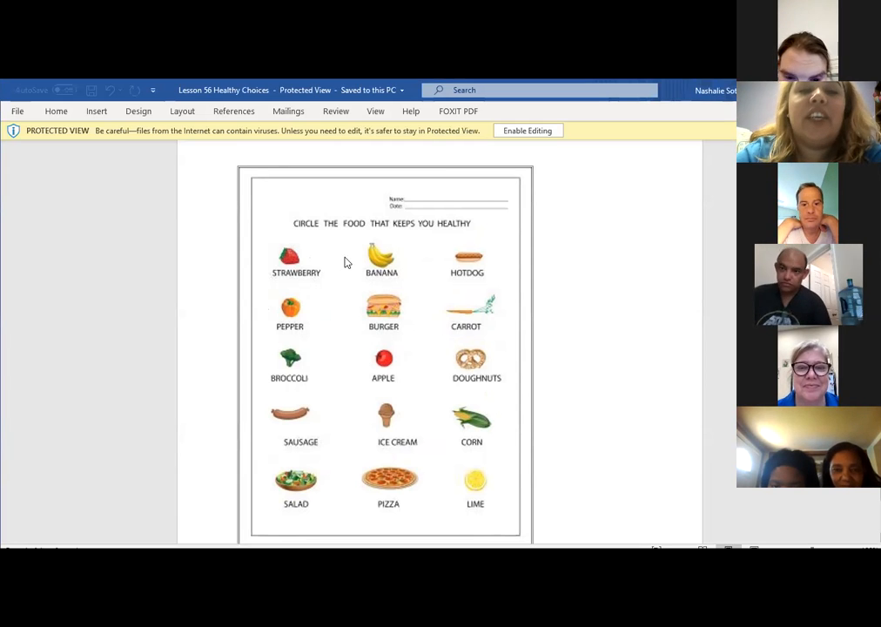
mouse_move(473, 296)
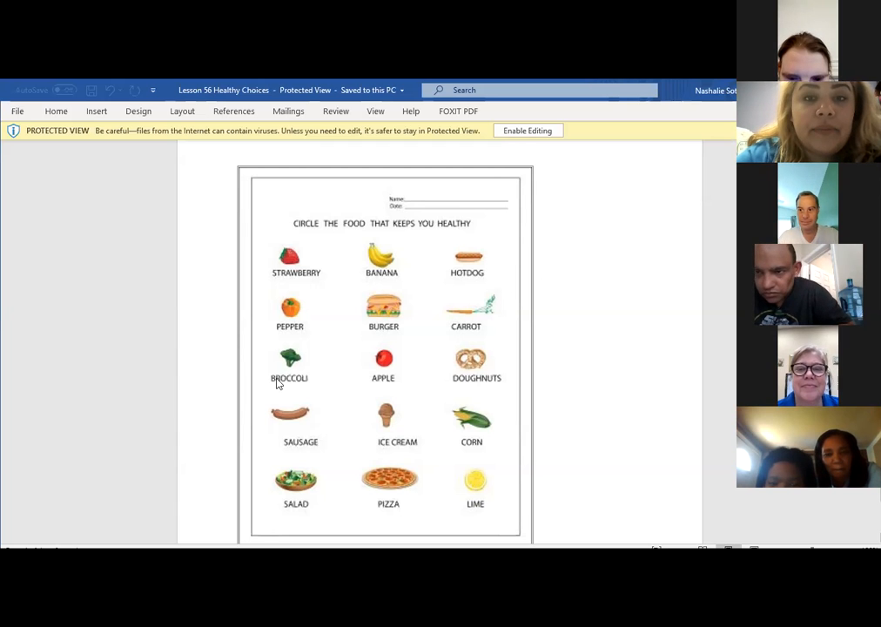
mouse_move(289, 369)
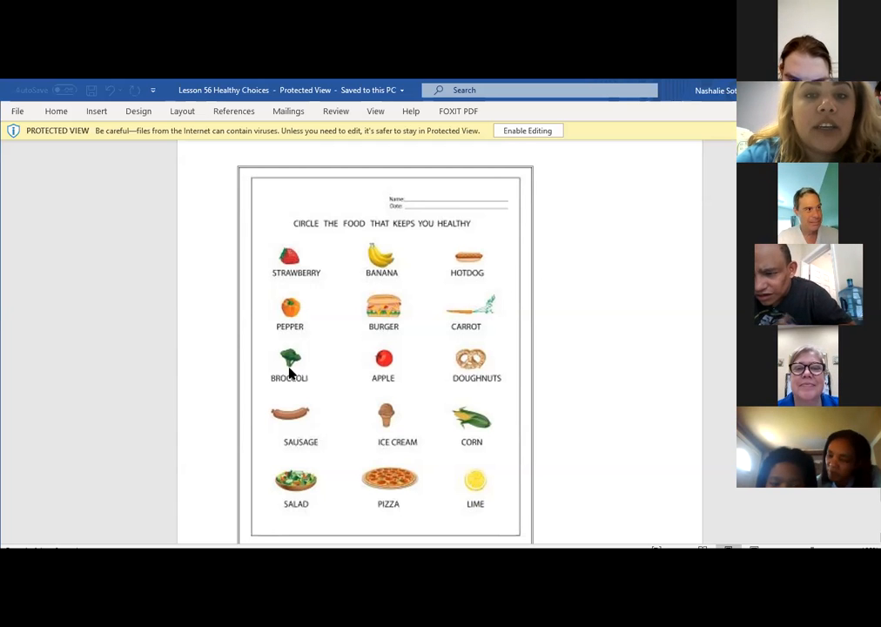
mouse_move(257, 366)
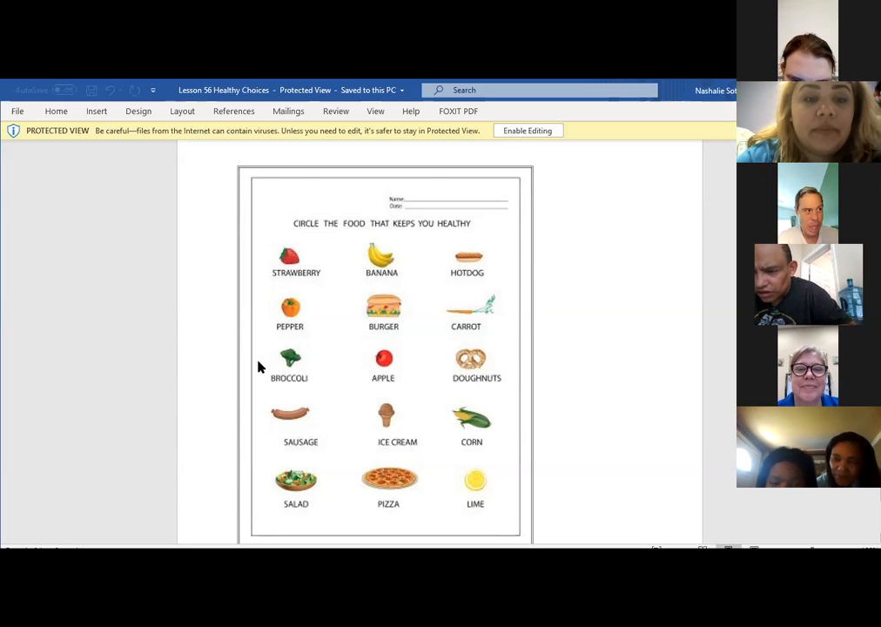
mouse_move(289, 360)
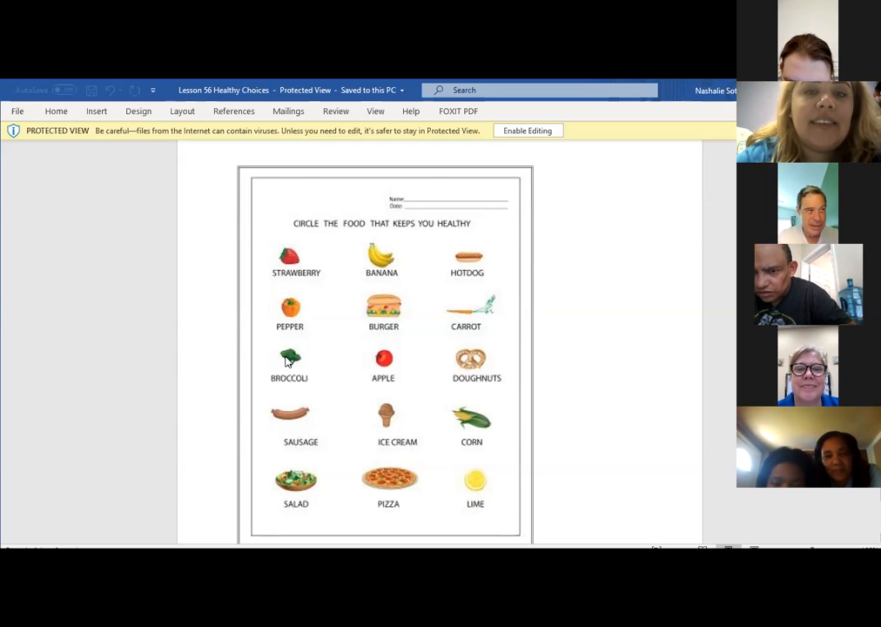
mouse_move(306, 357)
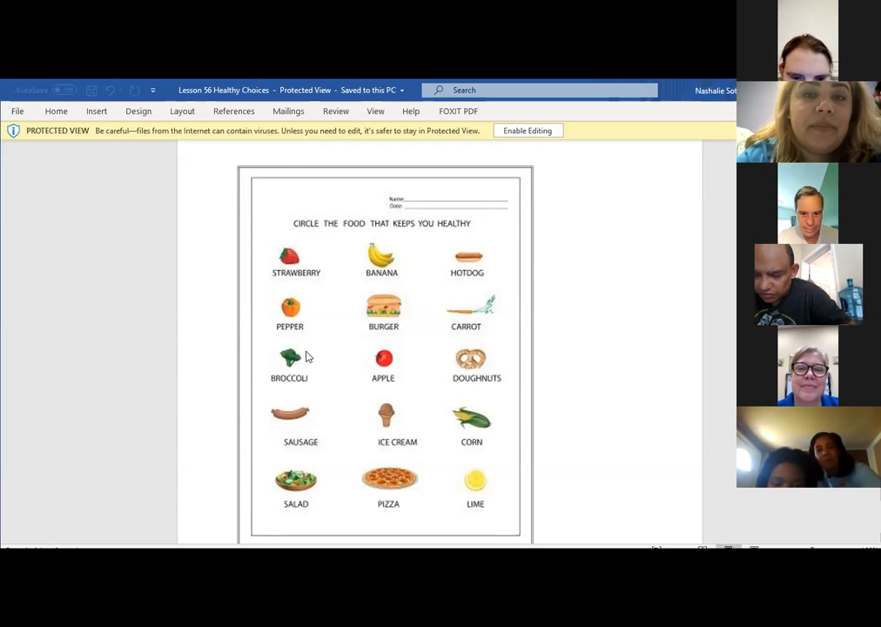
mouse_move(402, 404)
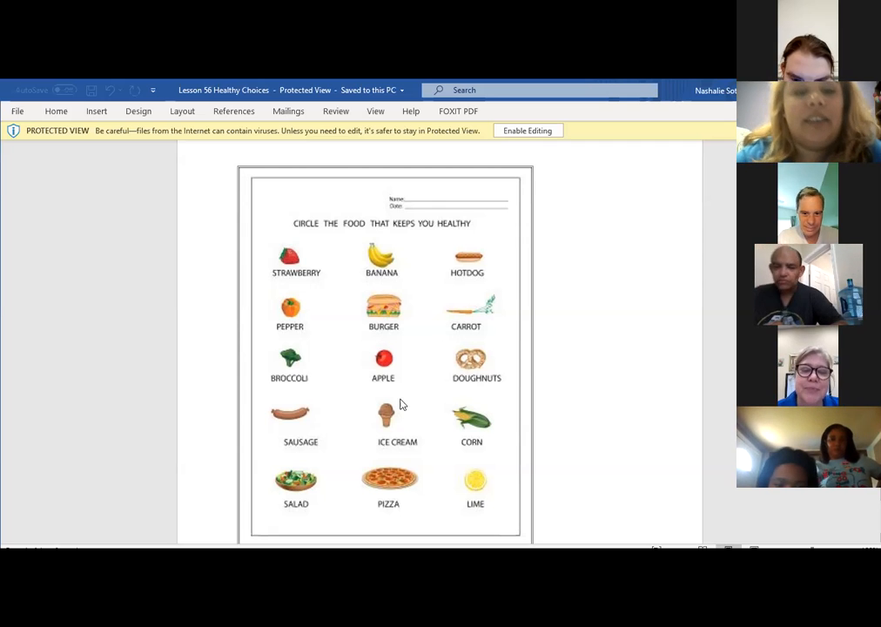
mouse_move(369, 386)
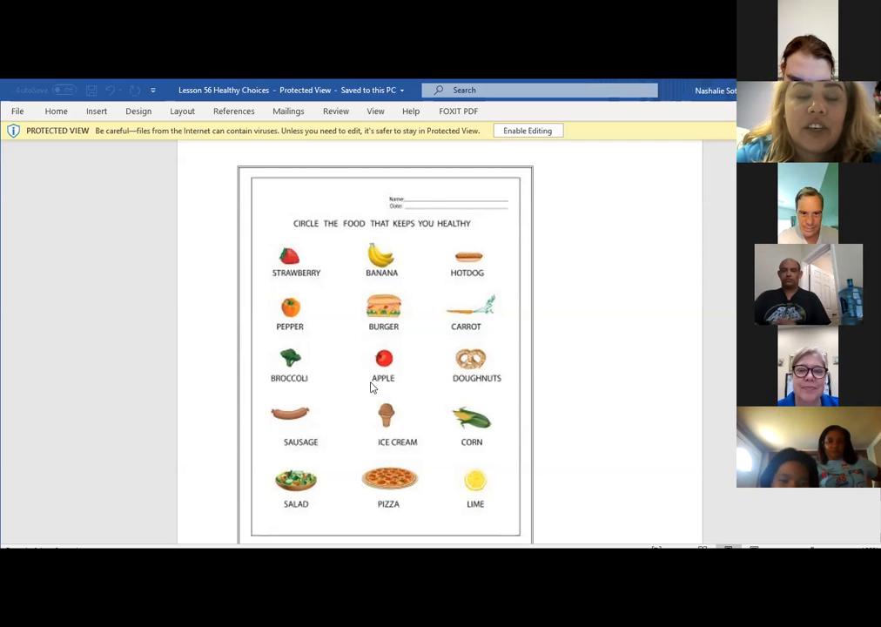
mouse_move(352, 392)
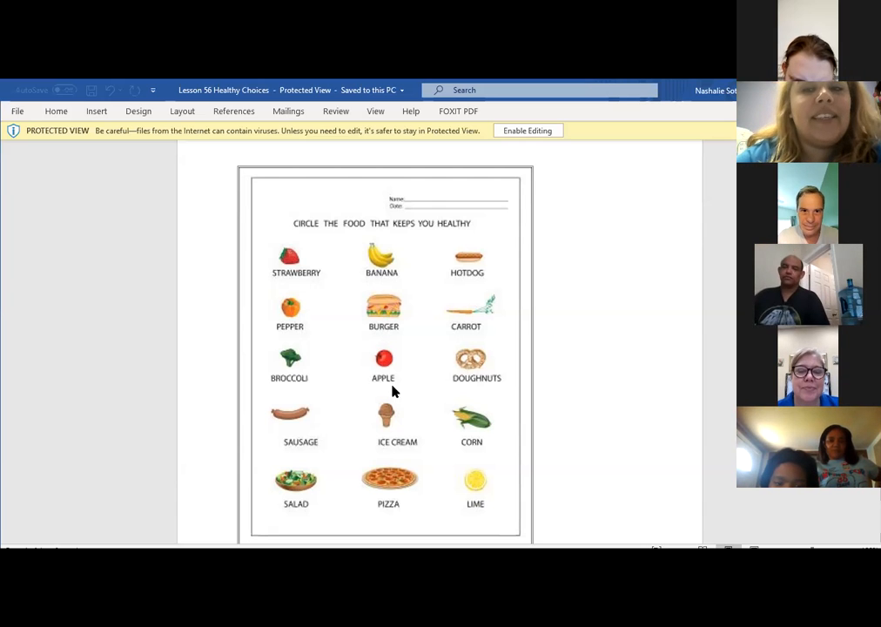
mouse_move(488, 389)
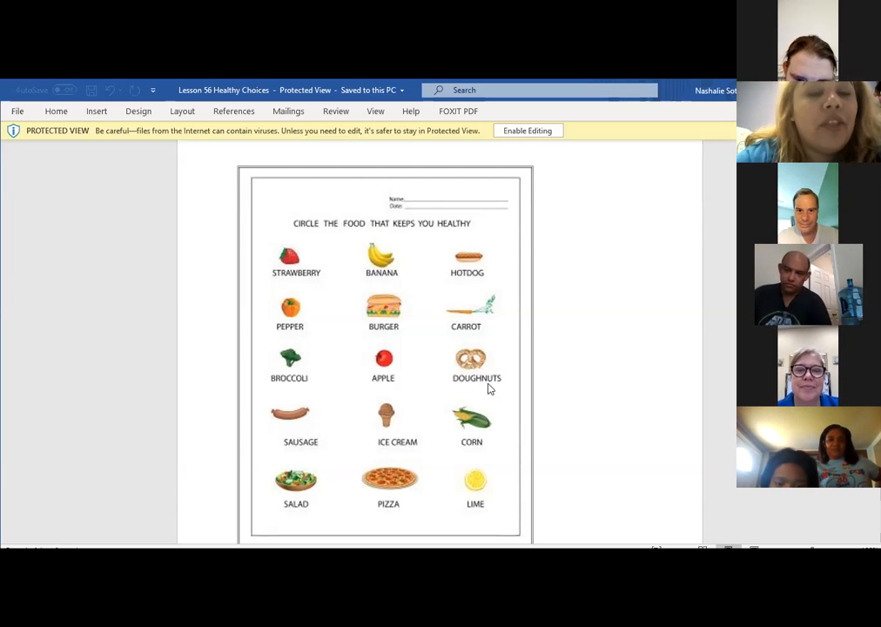
mouse_move(503, 386)
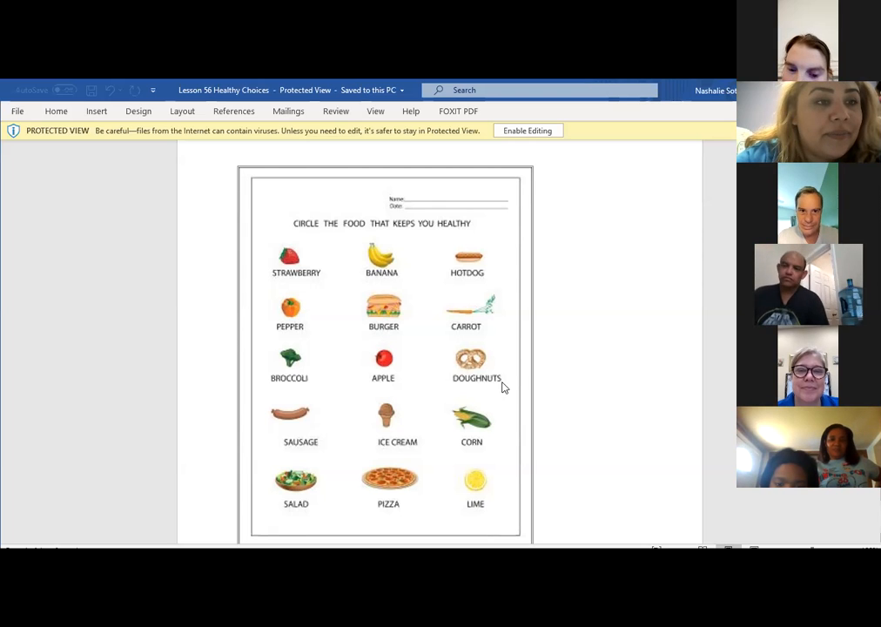
mouse_move(453, 404)
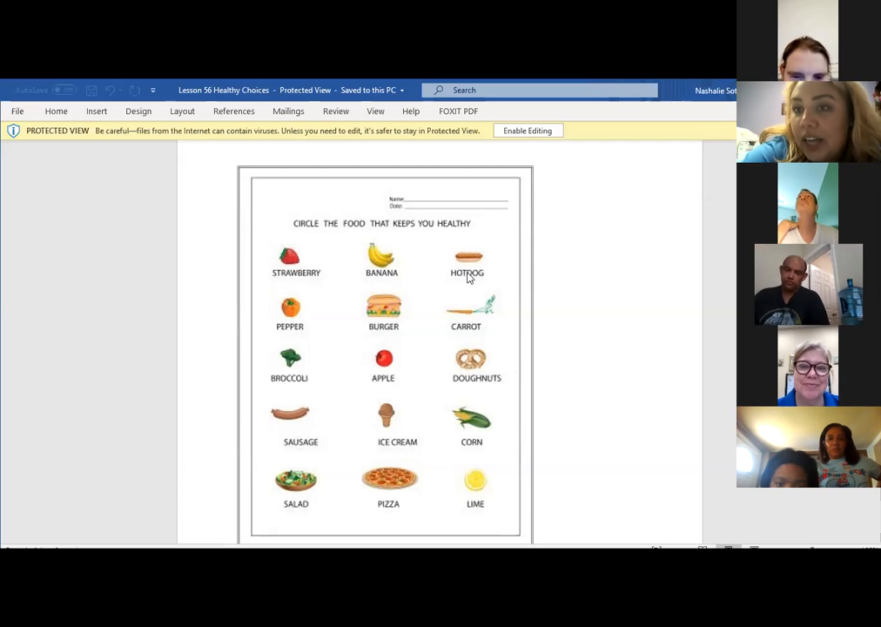
mouse_move(276, 444)
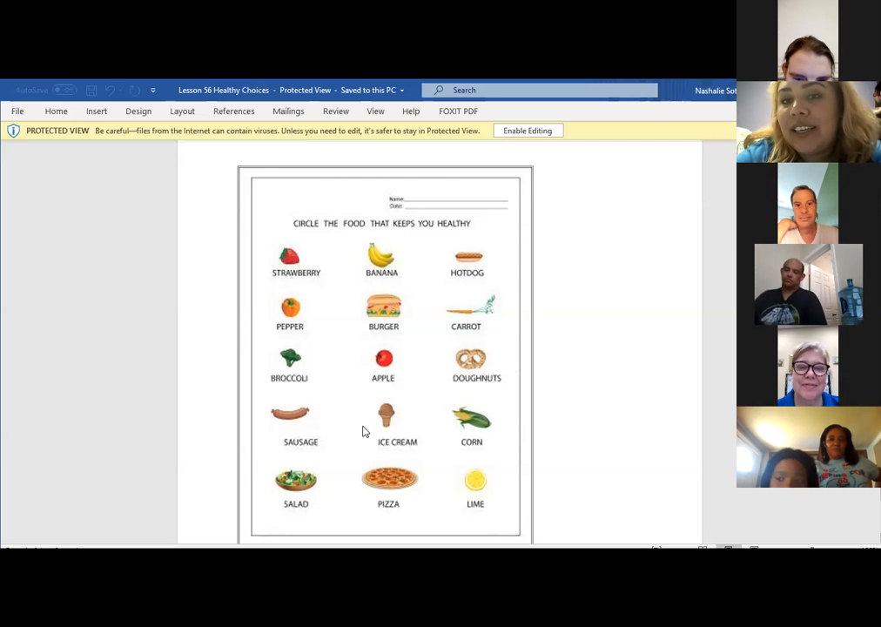
mouse_move(378, 435)
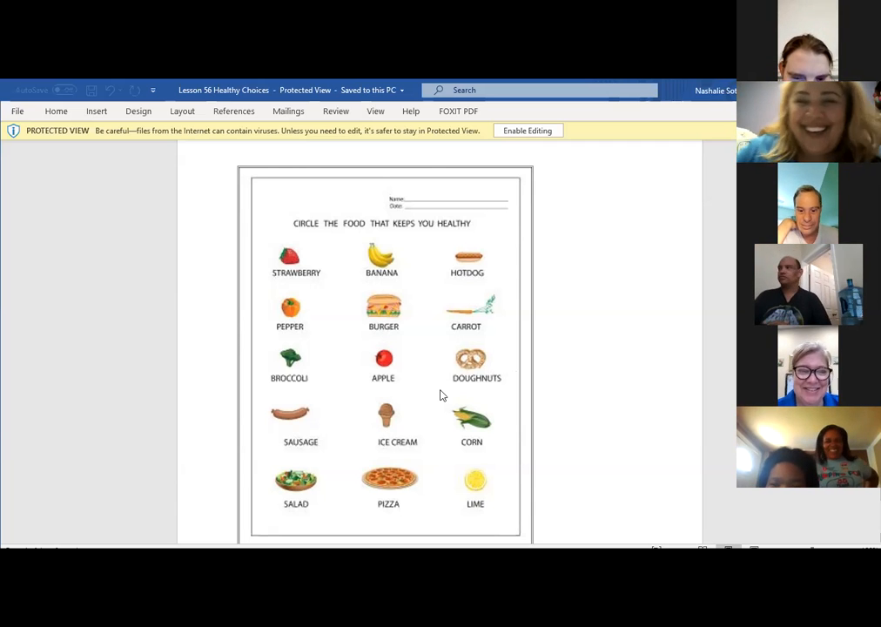
mouse_move(491, 444)
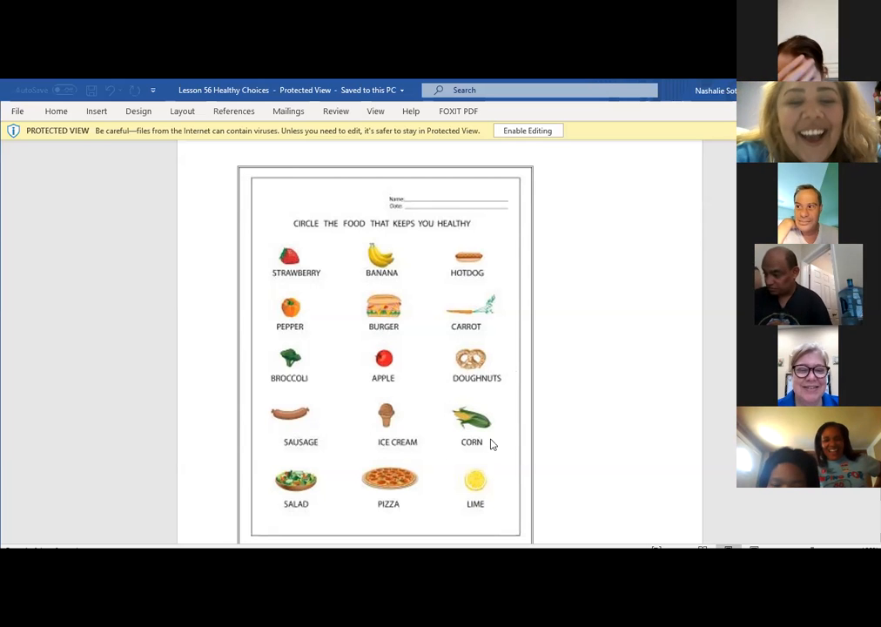
mouse_move(485, 444)
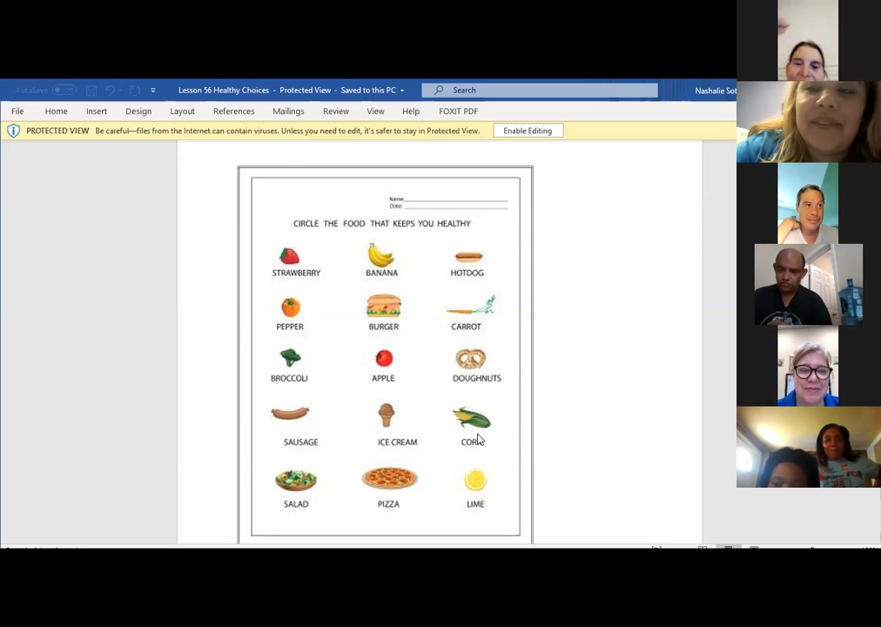
mouse_move(496, 477)
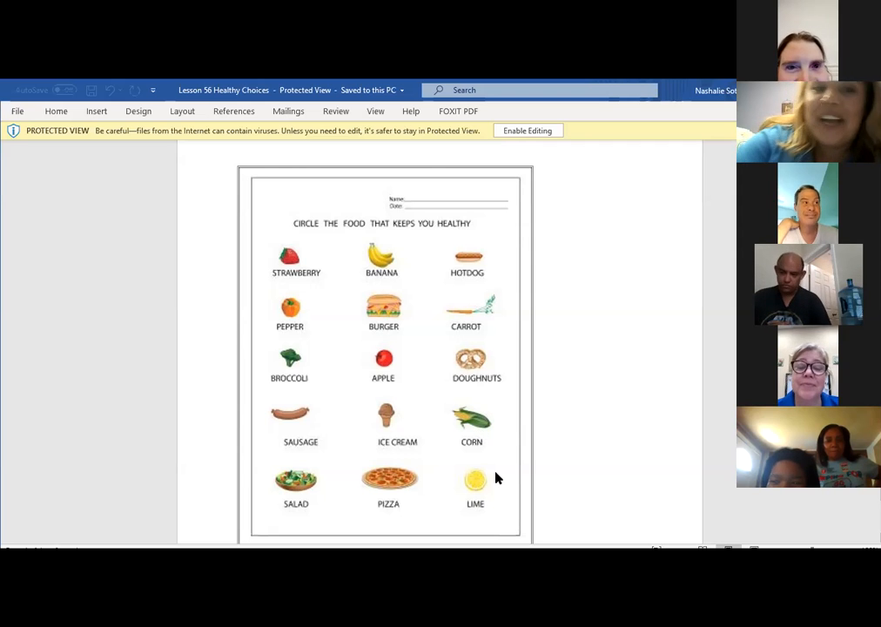
mouse_move(404, 498)
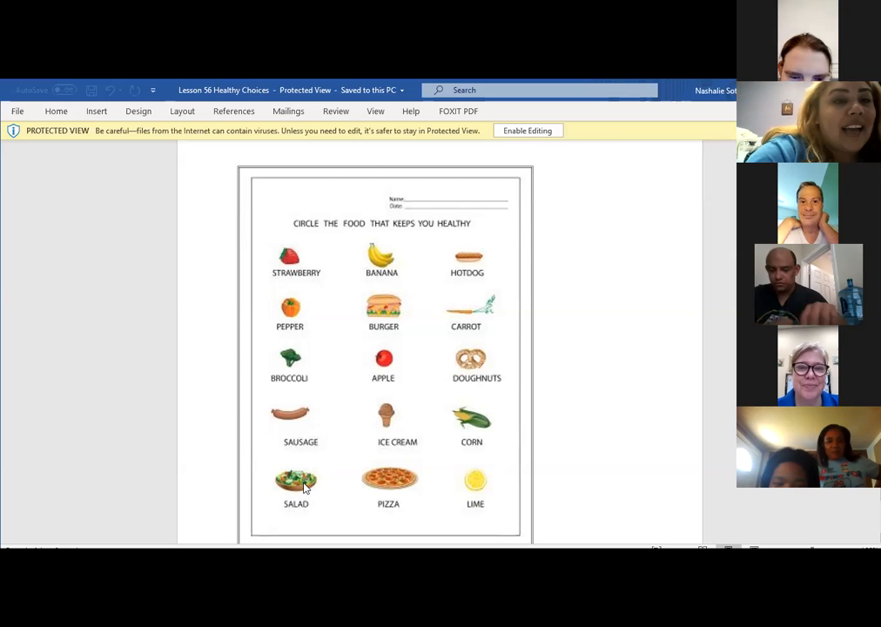
mouse_move(304, 479)
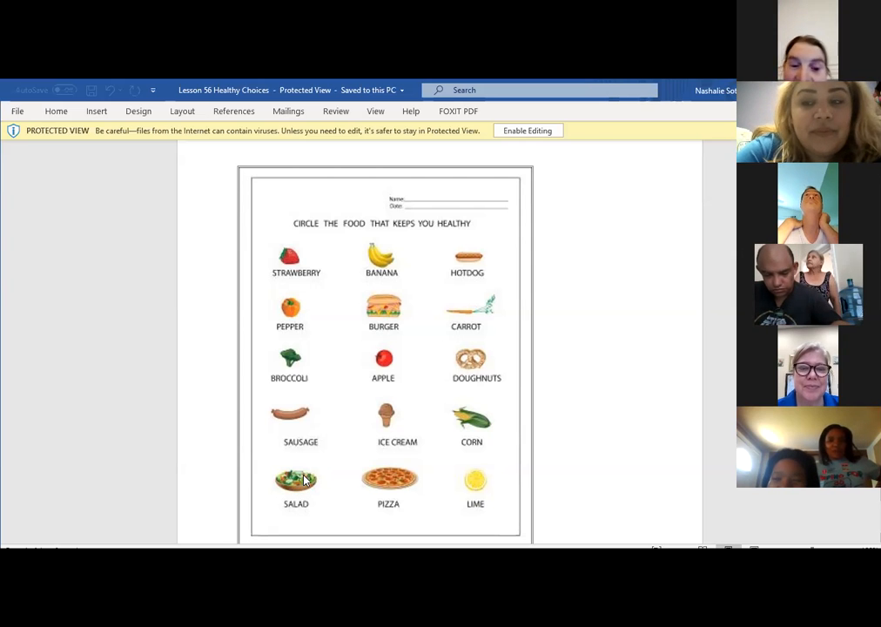
scroll("down", 3)
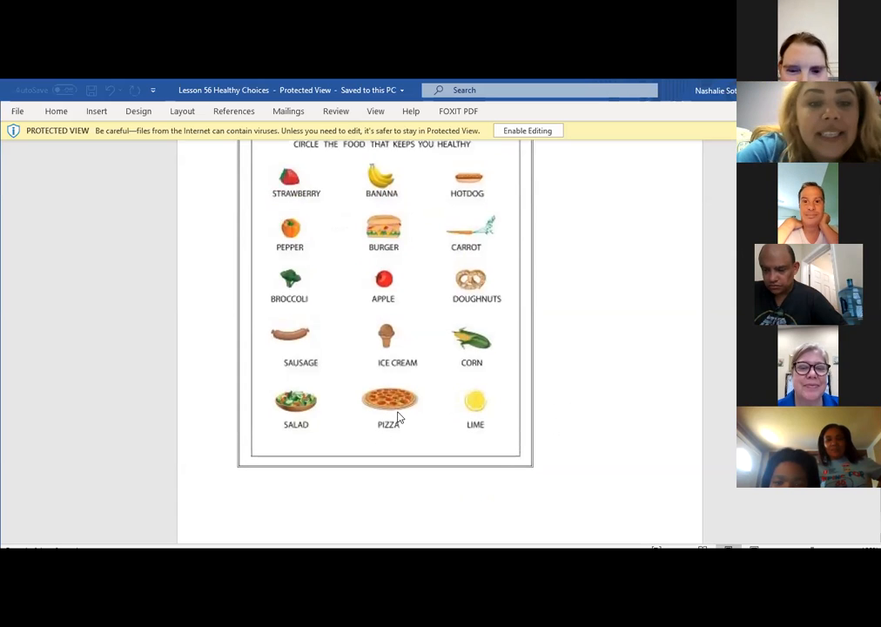
mouse_move(380, 407)
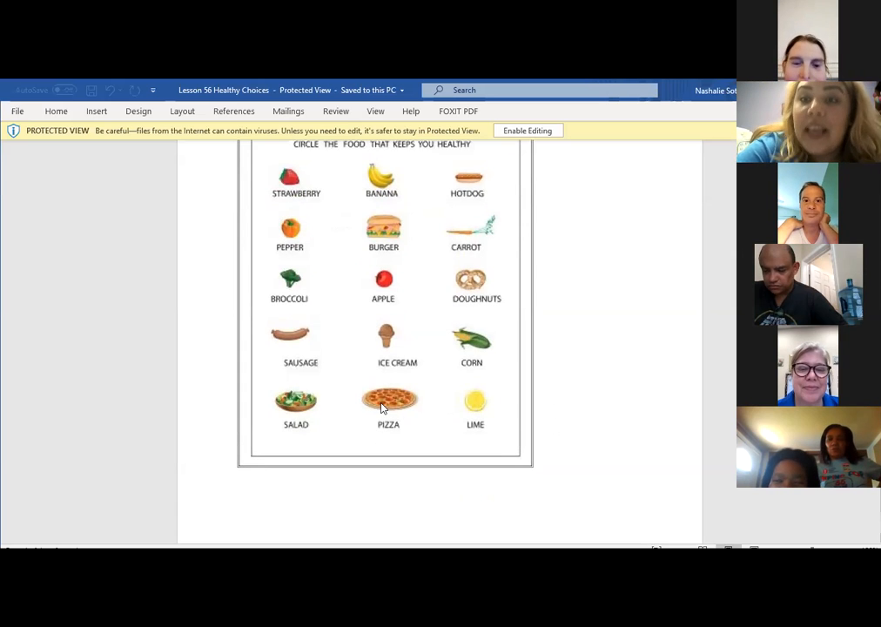